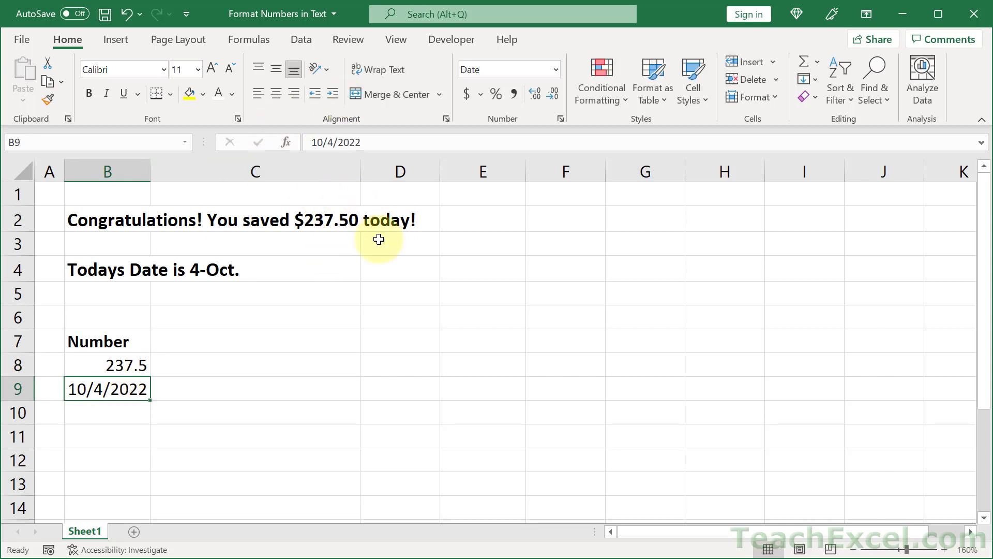
mouse_move(129, 389)
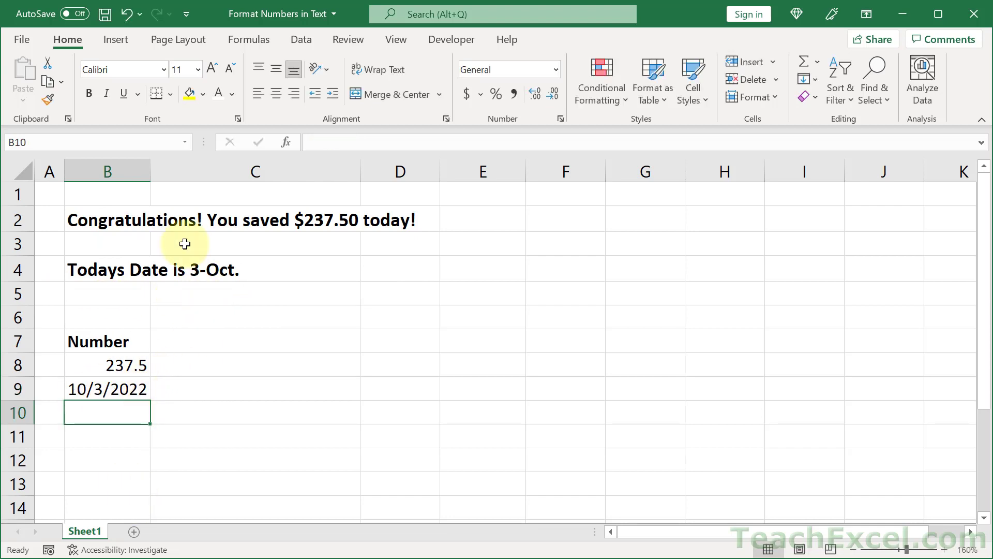
mouse_move(350, 381)
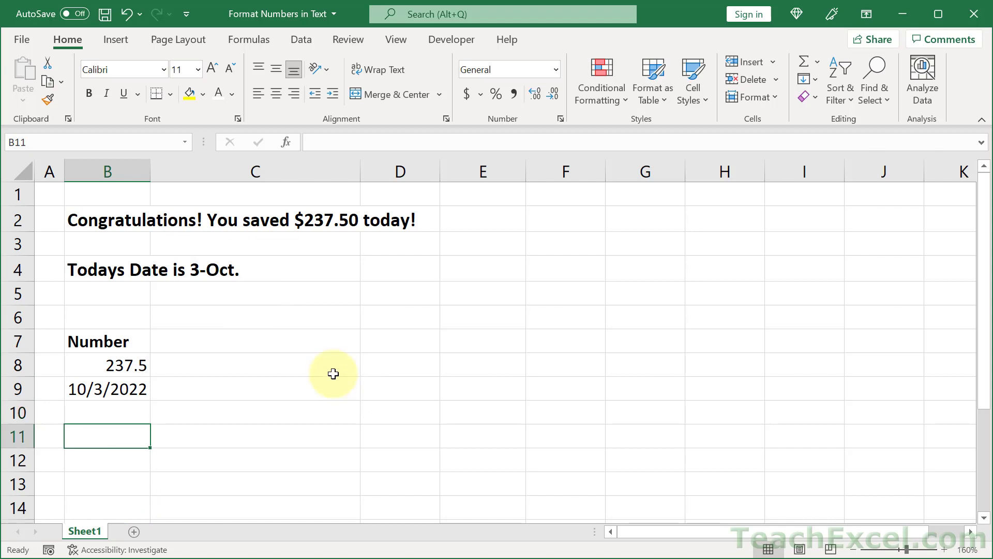
mouse_move(414, 438)
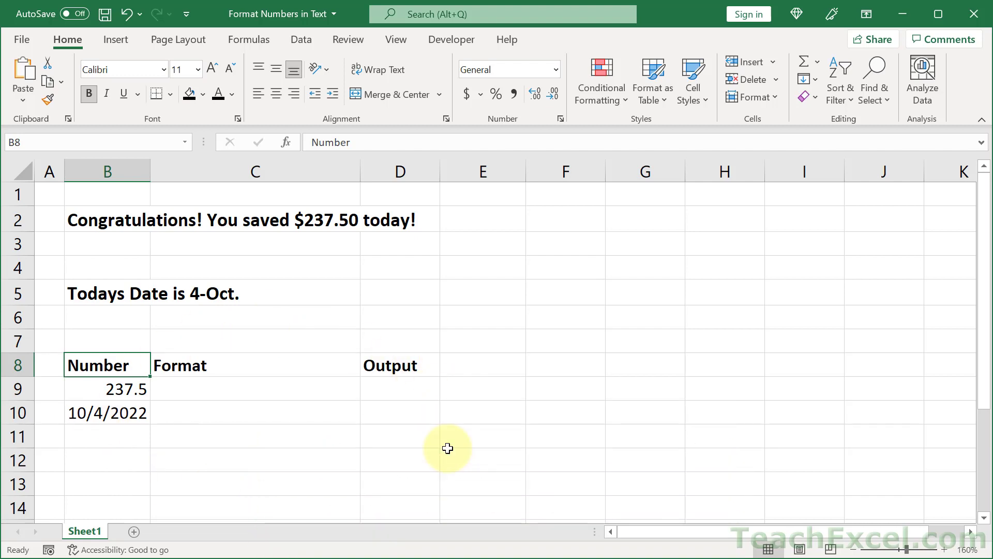
Step: Type the savings and date sentences in B3 and B6, replacing $237.50 and 4-Oct with xx
click(107, 243)
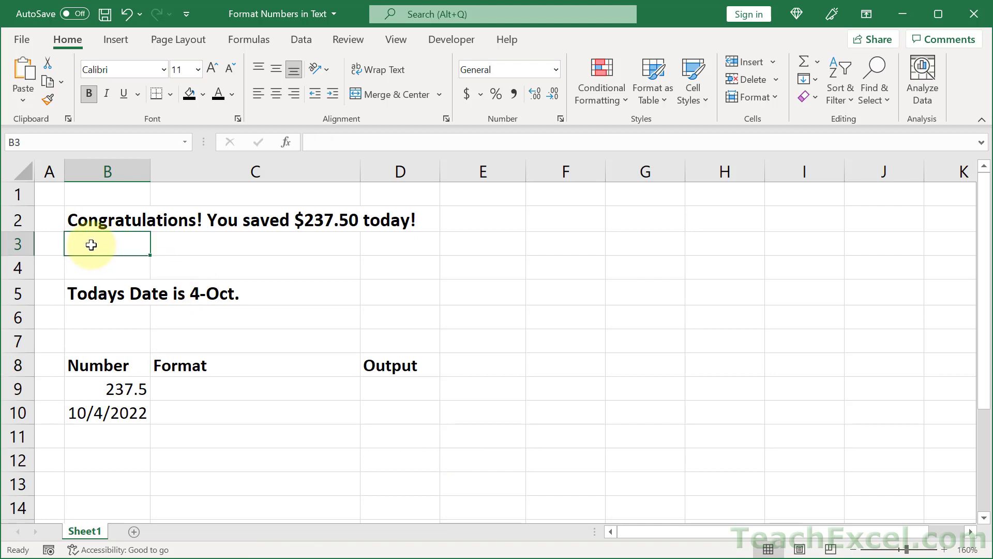
text(Congratulations! You saved $237.50 today!)
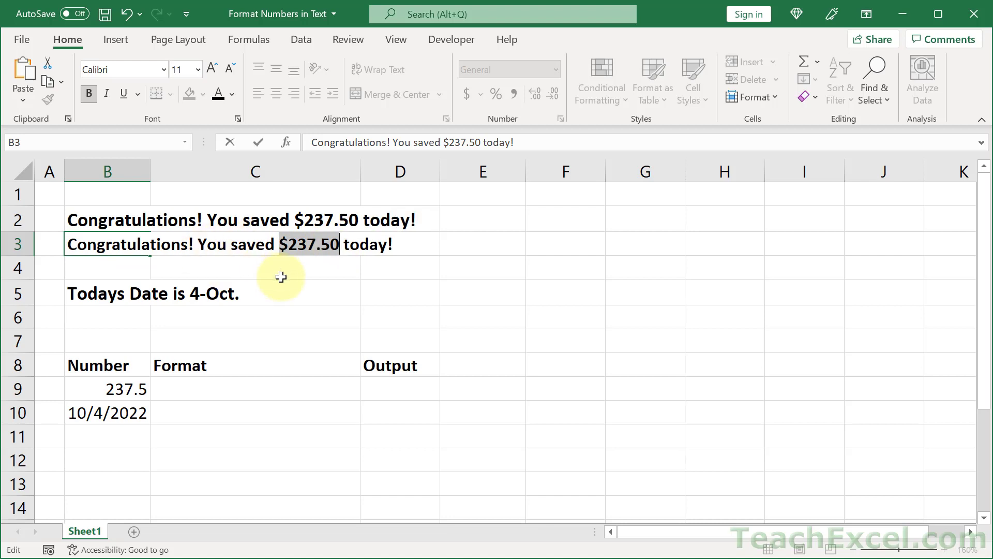
text(xx)
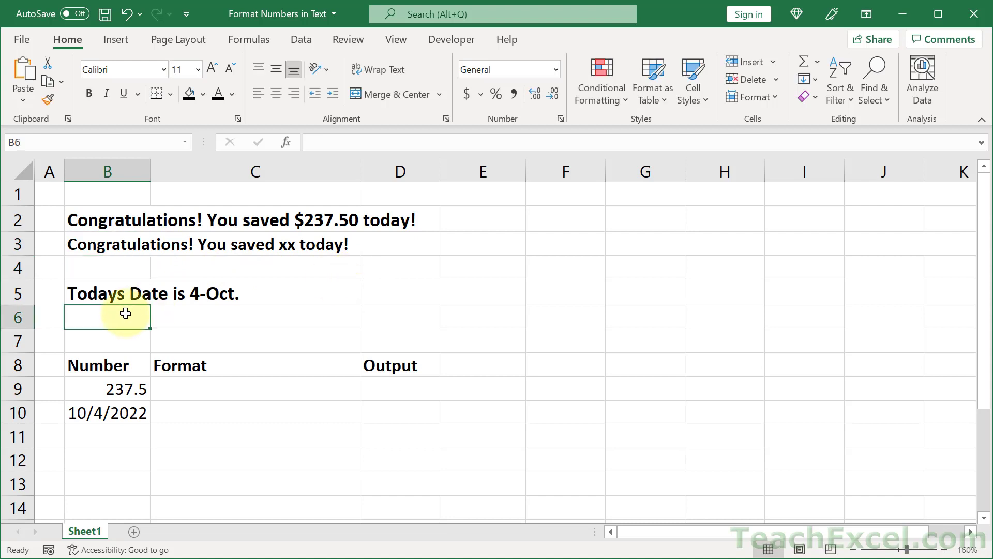
text(Todays Date is 4-Oct.)
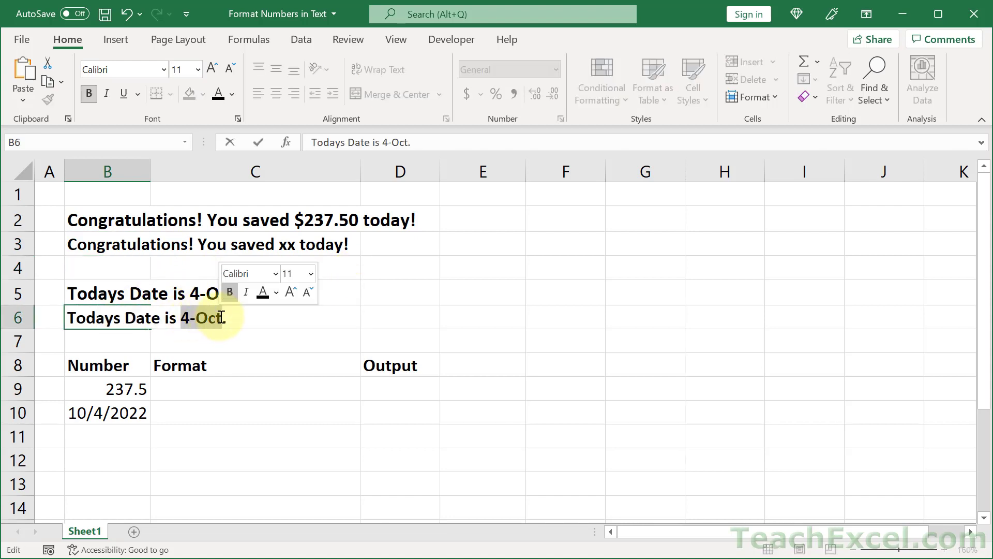
text(xx)
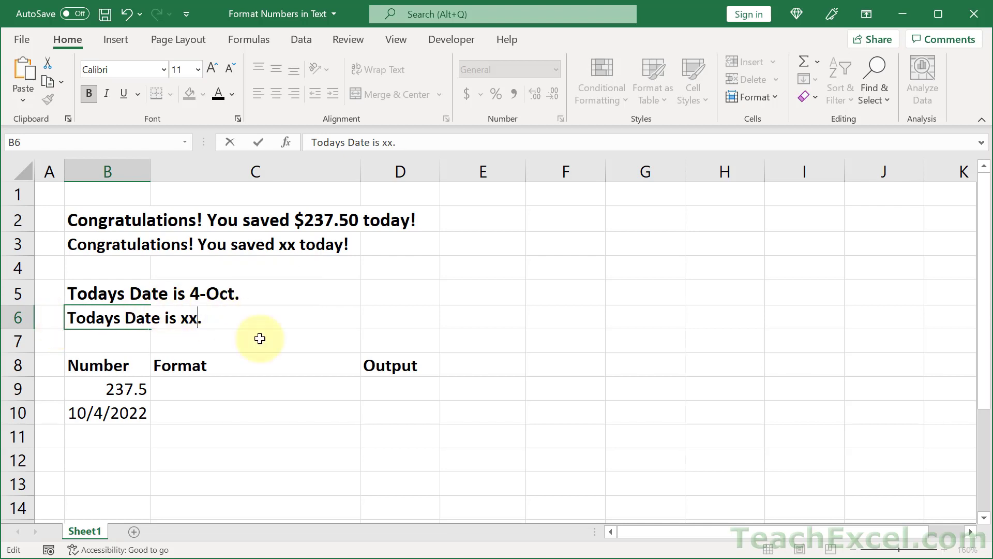
mouse_move(281, 339)
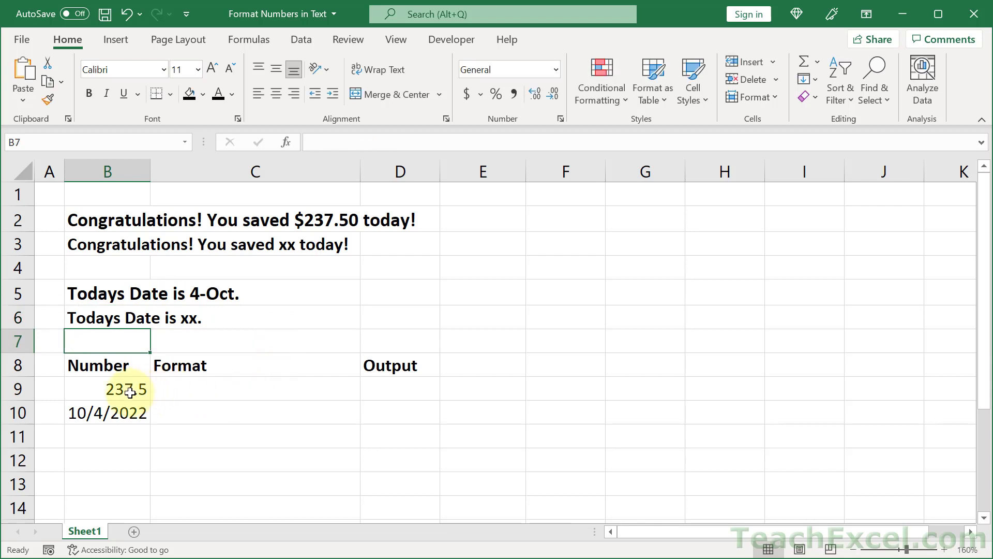
click(106, 389)
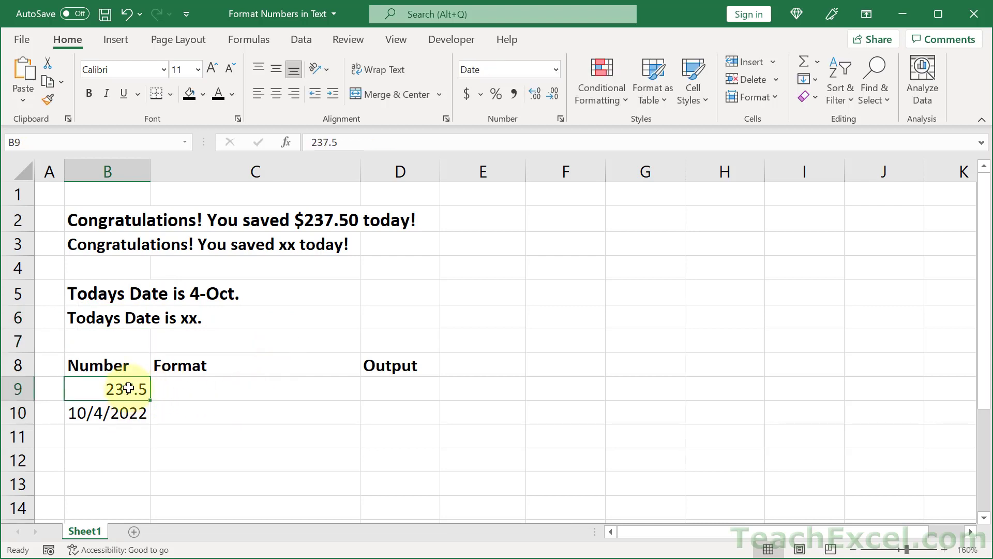
click(106, 413)
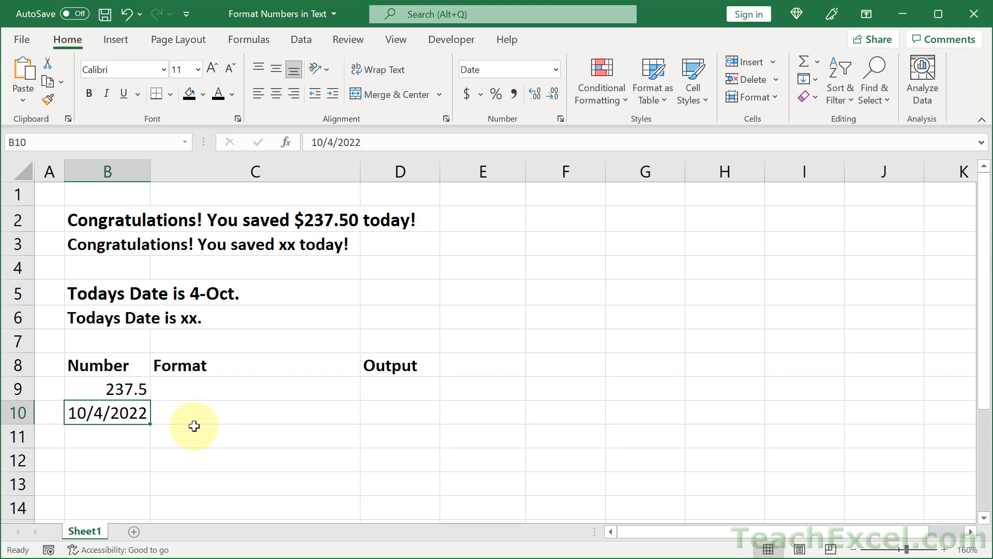
mouse_move(370, 517)
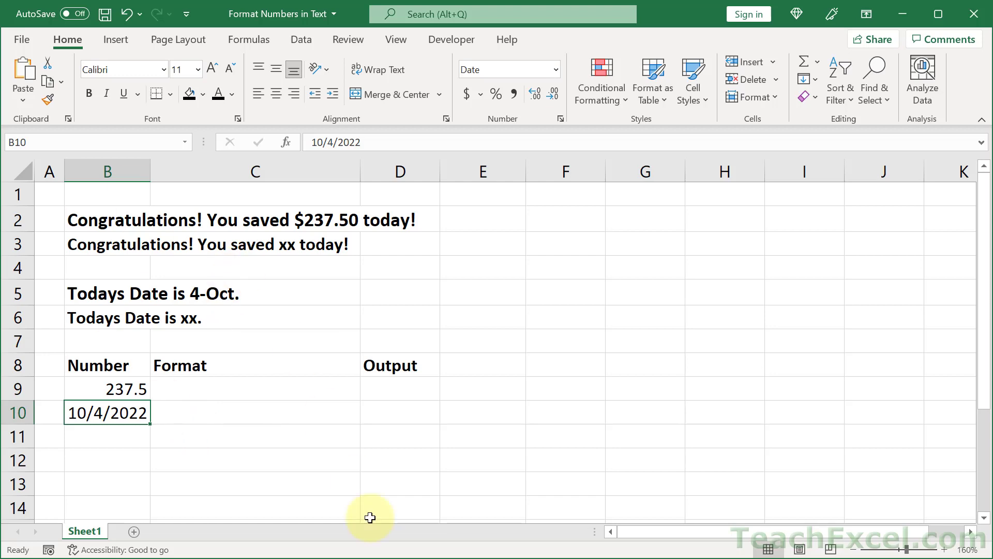
click(400, 388)
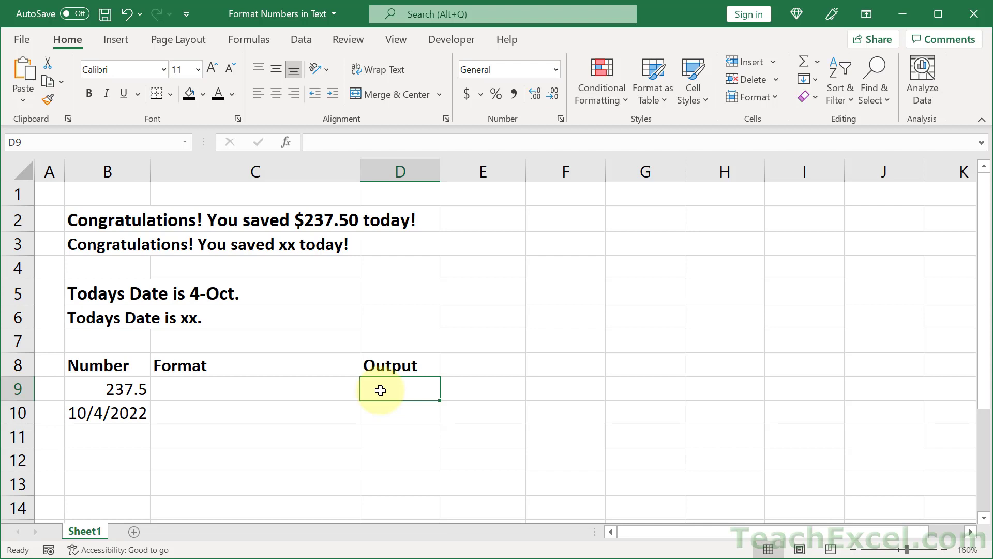
text(=TEXT()
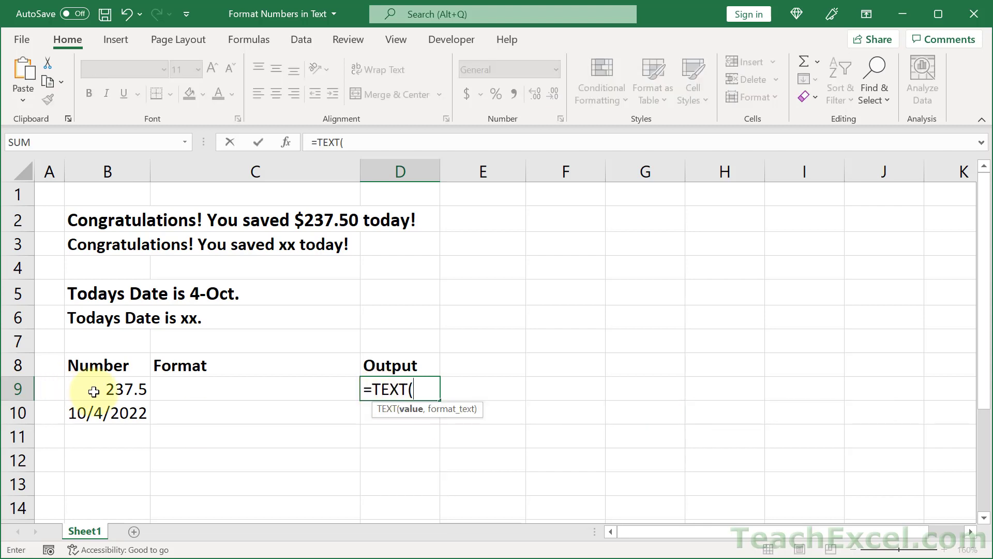
click(107, 389)
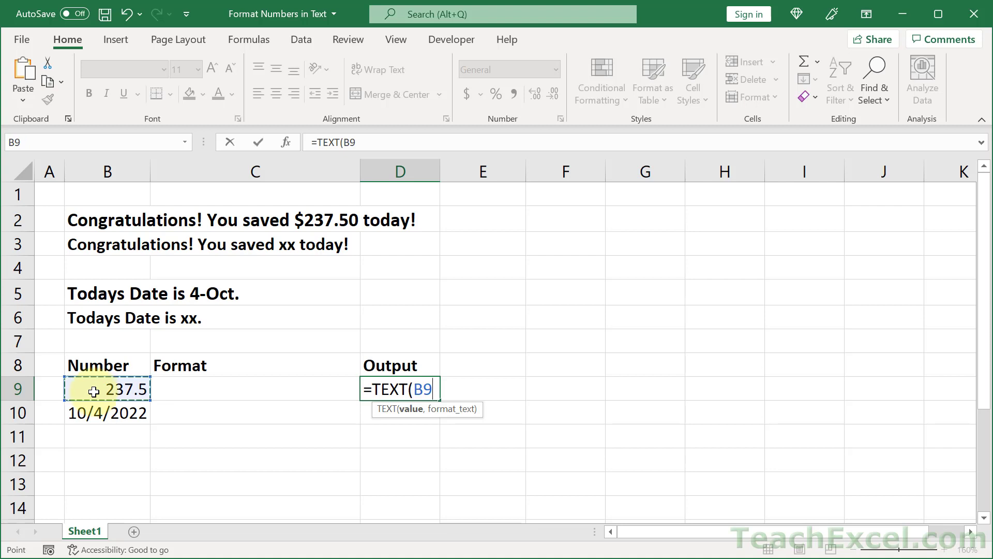
text(,"")
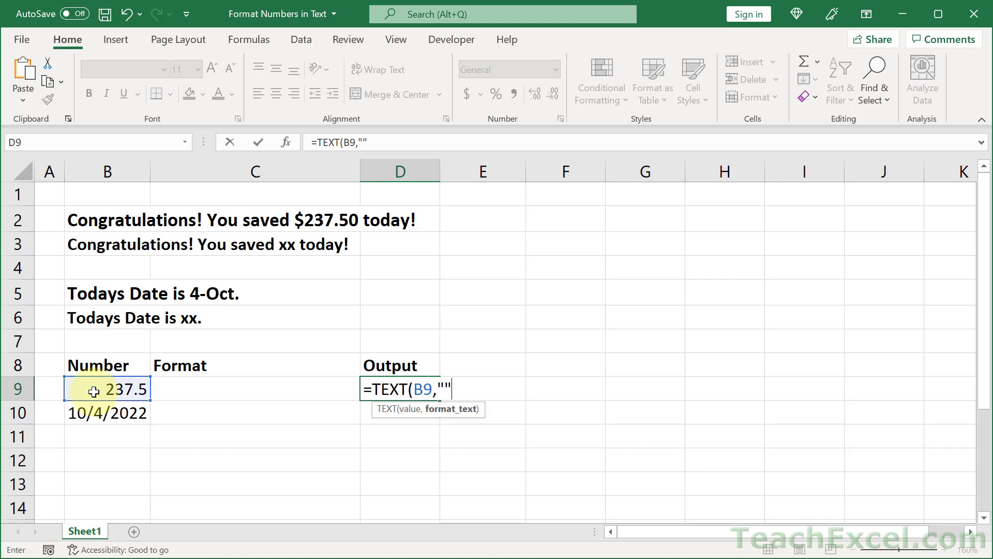
text())
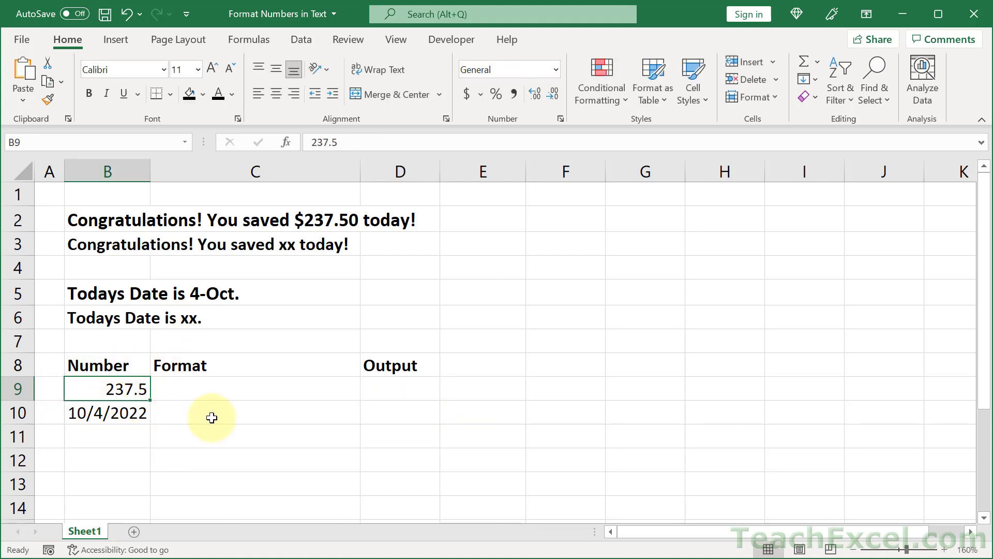
Step: Open Format Cells for the 237.5 cell and preview the Currency and custom $#,##0.00 formats
right_click(107, 389)
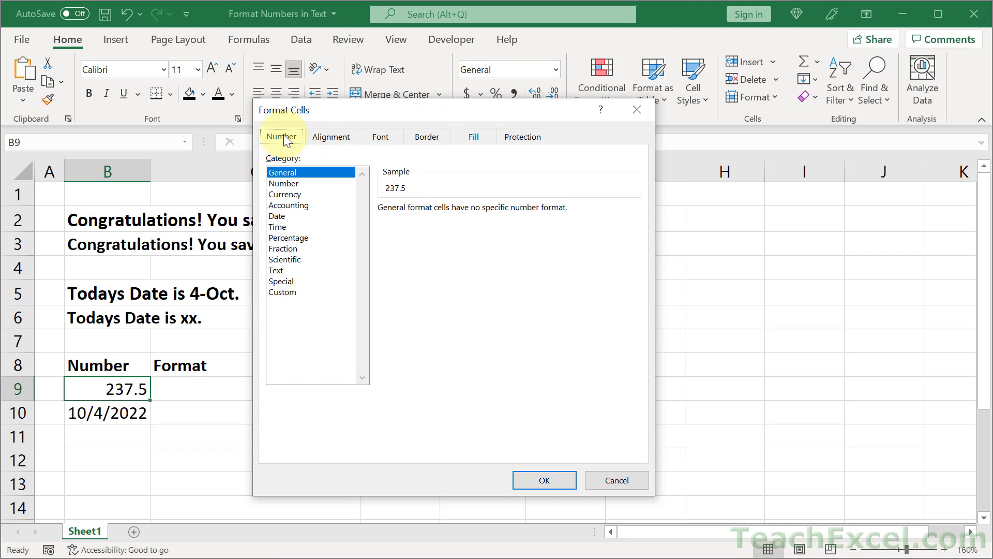
click(285, 194)
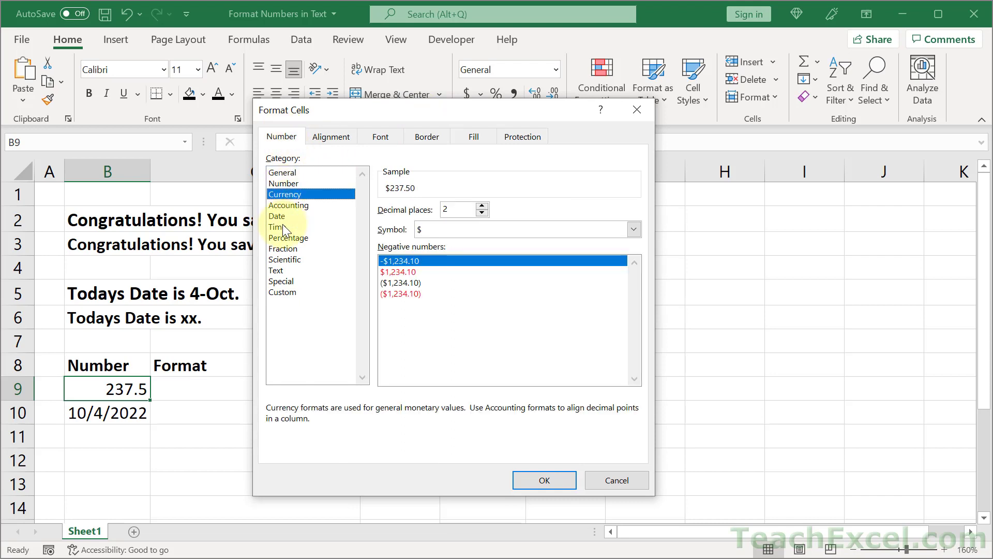
click(283, 248)
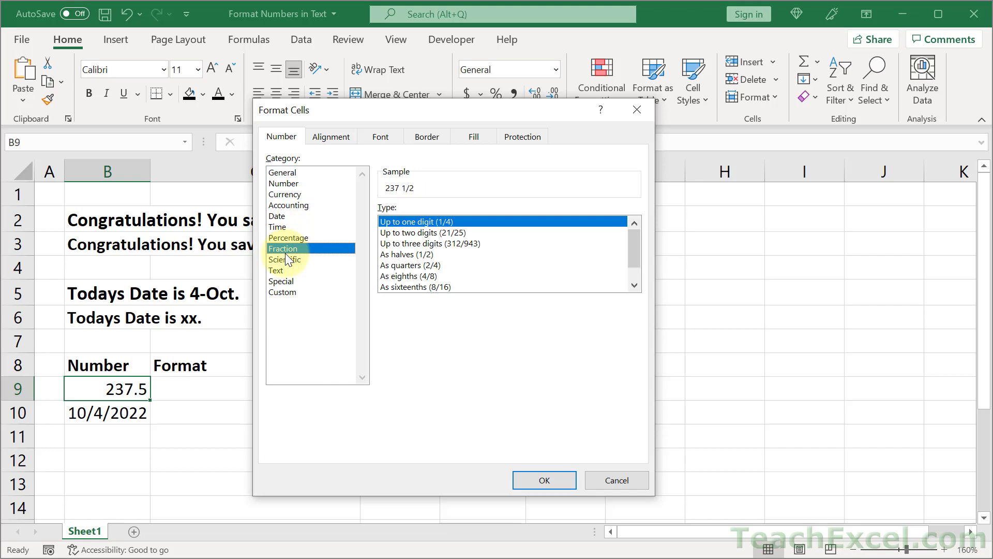
click(285, 194)
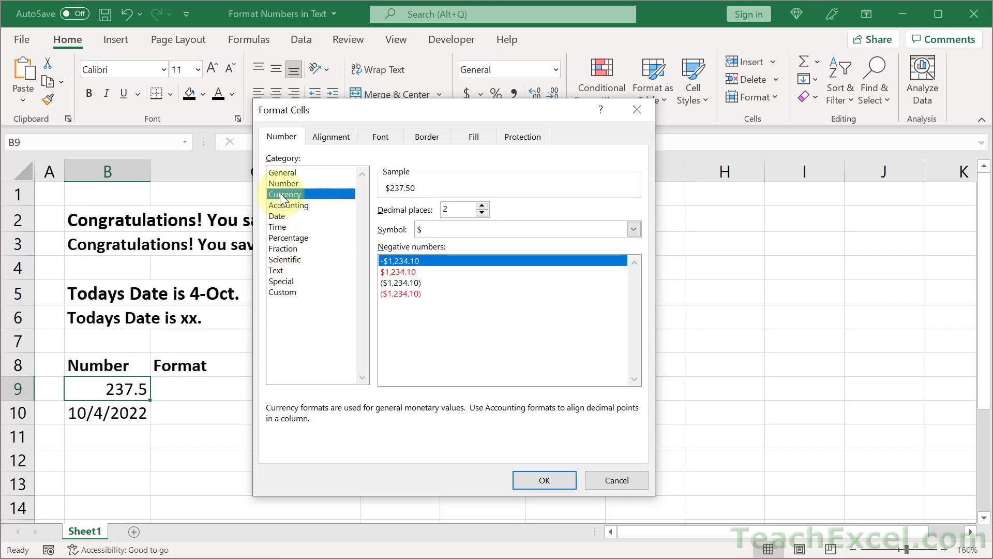
click(282, 291)
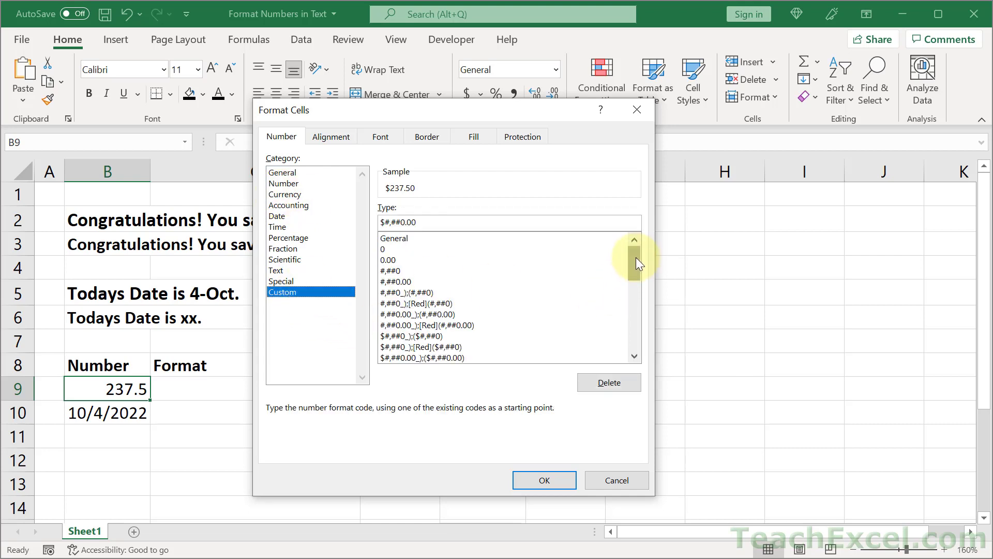
Step: Select the custom format code $#,##0.00_);($#,##0.00) for the 237.5 amount
scroll(down, 3)
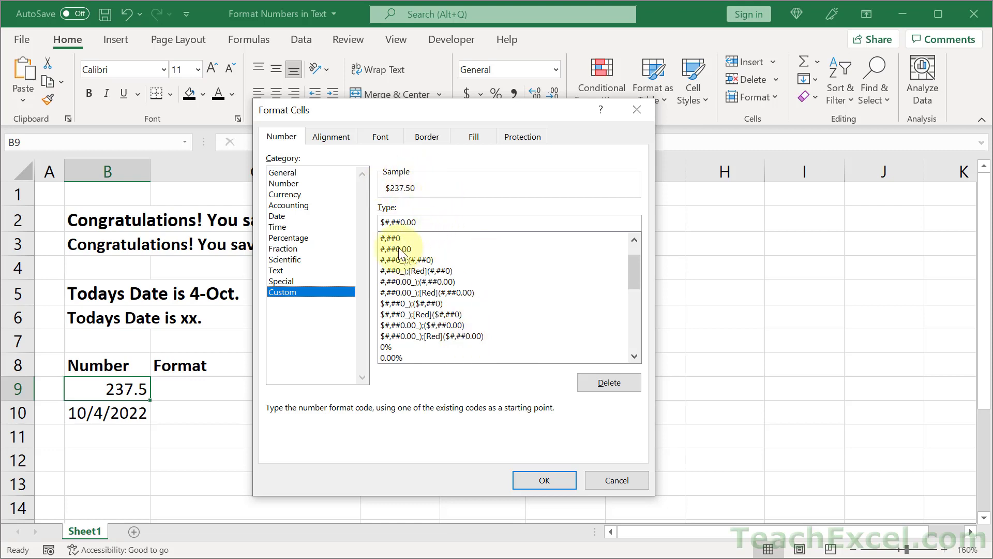
click(415, 271)
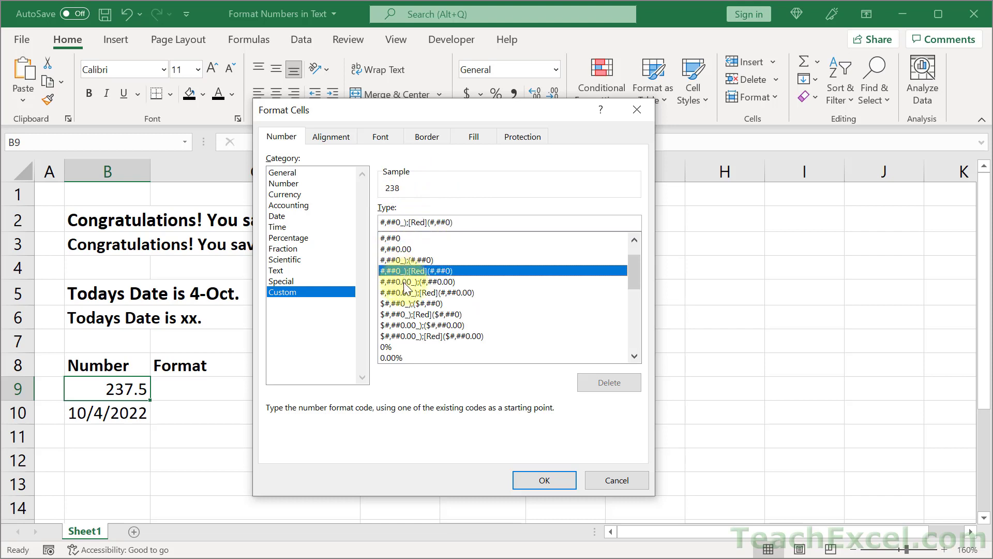
click(431, 292)
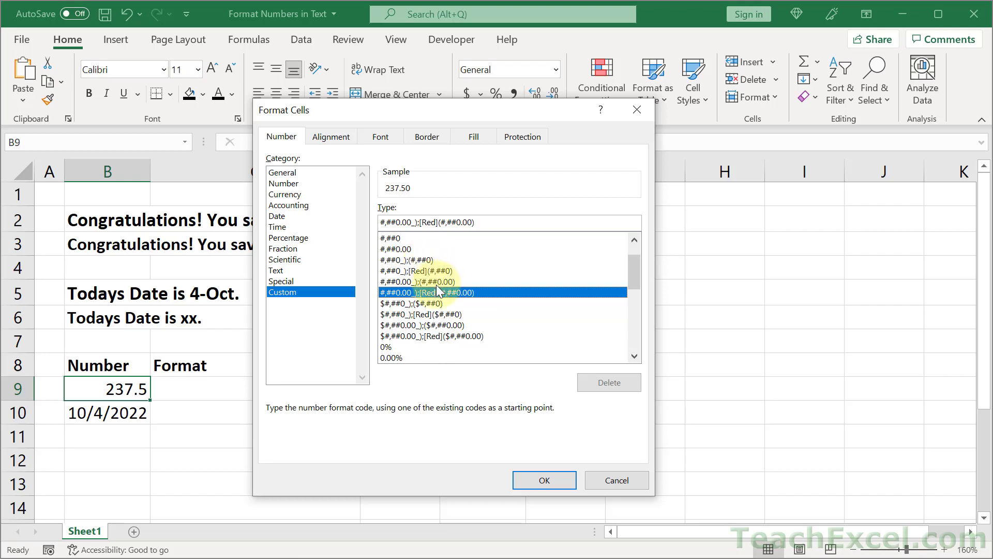
click(431, 325)
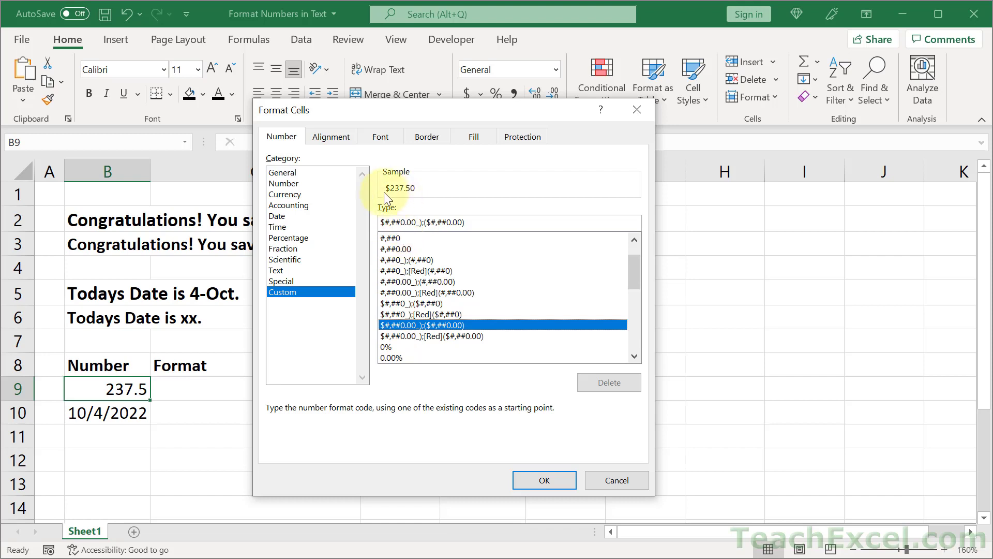
mouse_move(421, 189)
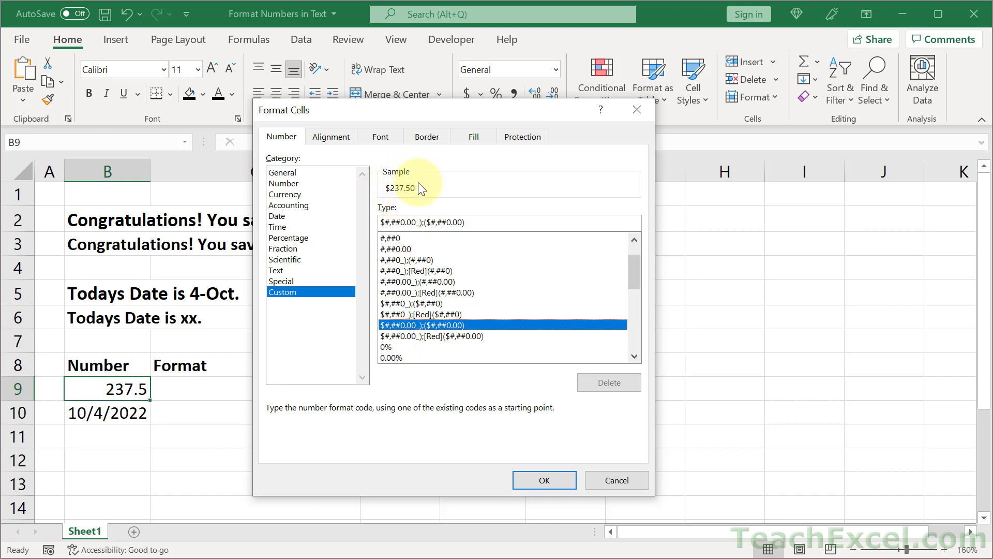
mouse_move(399, 198)
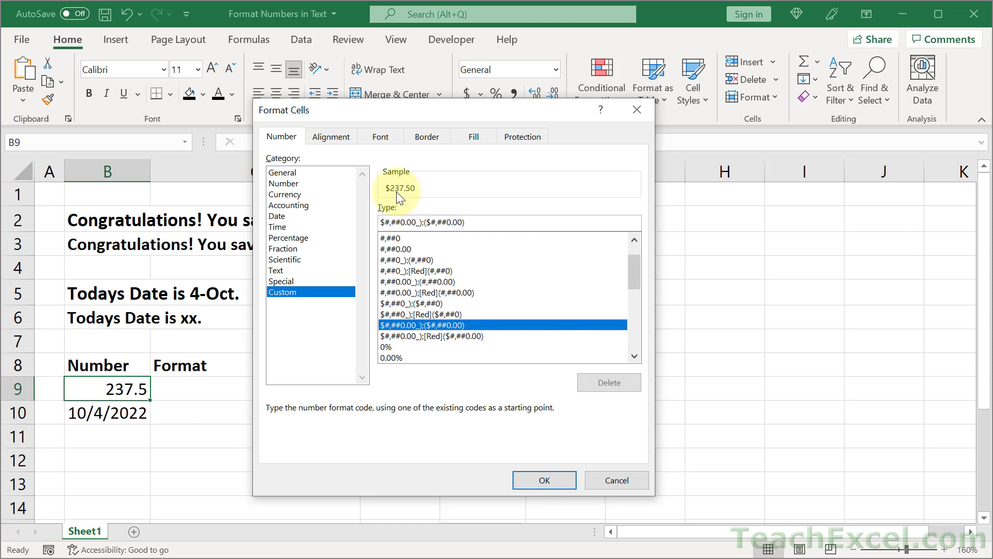
mouse_move(485, 182)
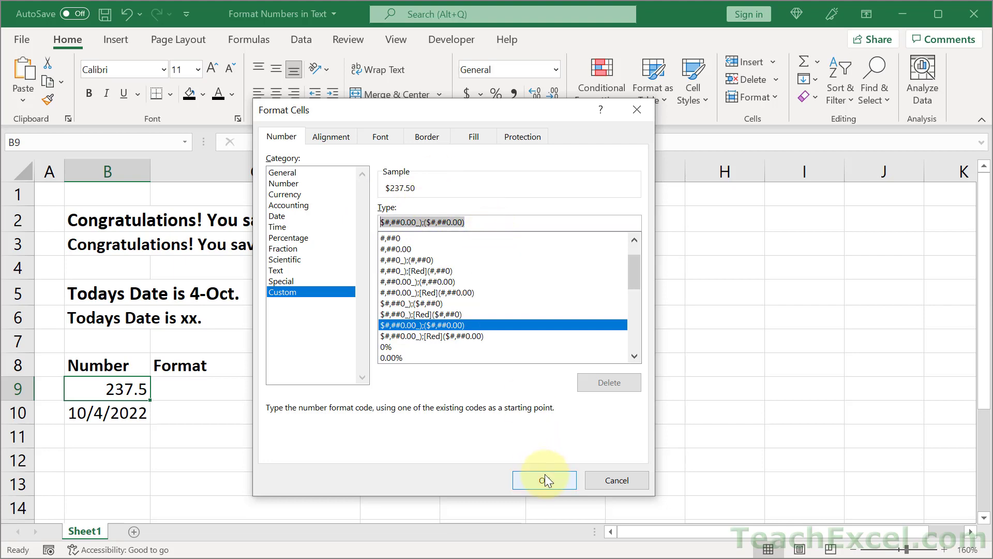
Step: Note the dollar code in C9, enter =TEXT(B9,"$#,##0.00_);($#,##0.00)") in D9, and reset B9
click(544, 480)
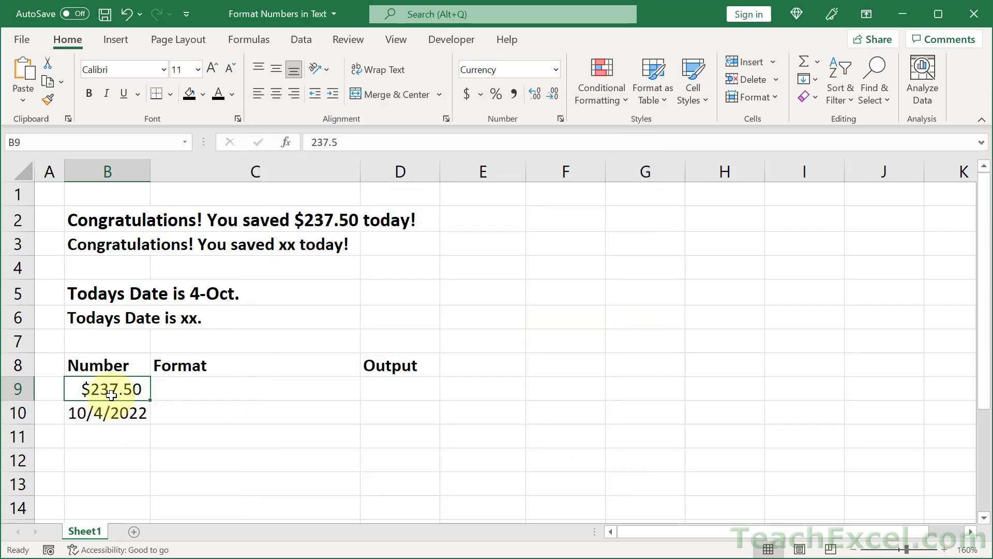
text($#,##0.00_);($#,##0.00))
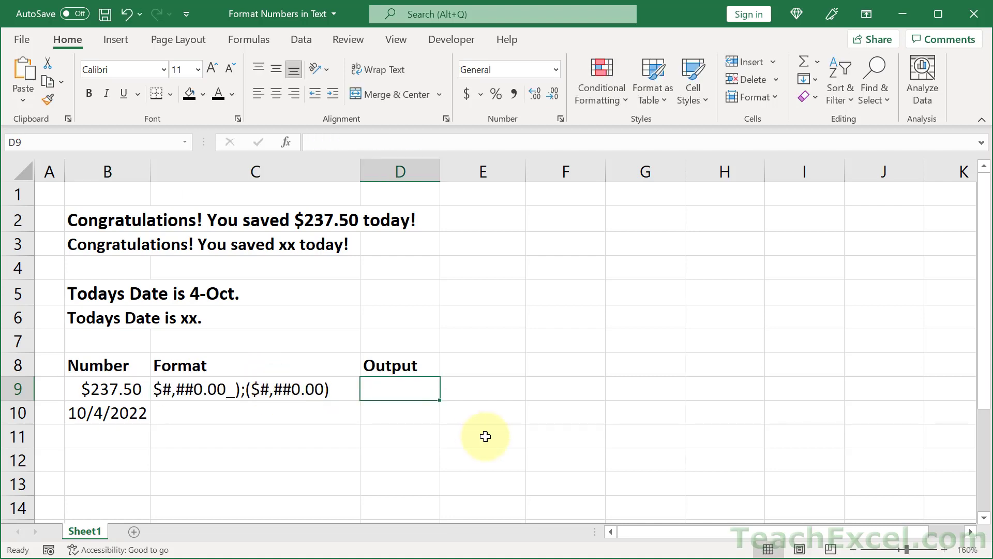
text(=TEXT()
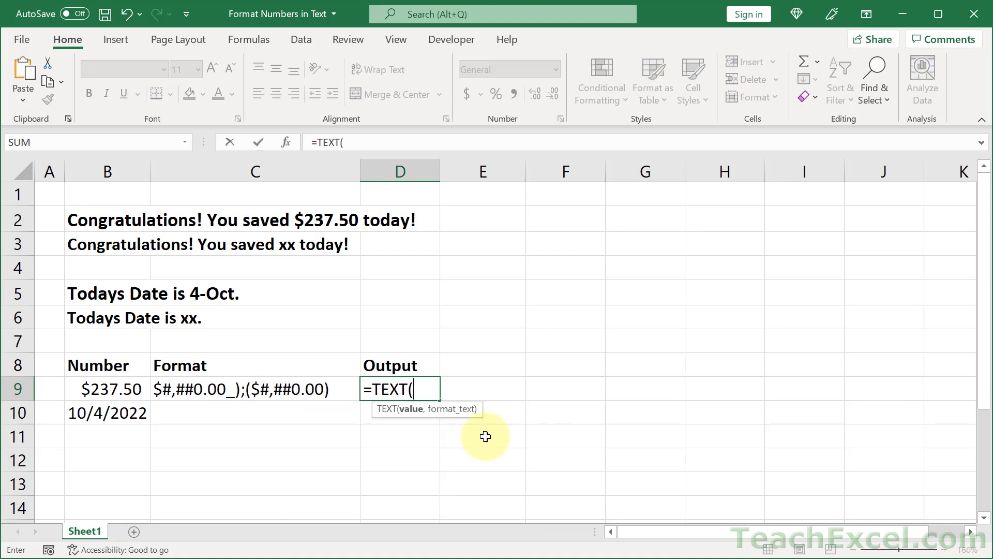
click(108, 389)
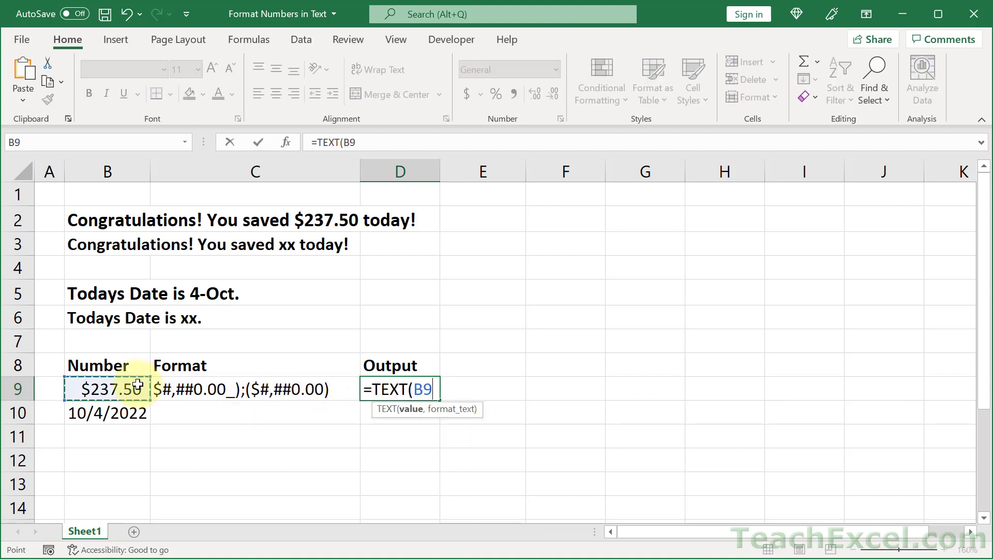
text(,")
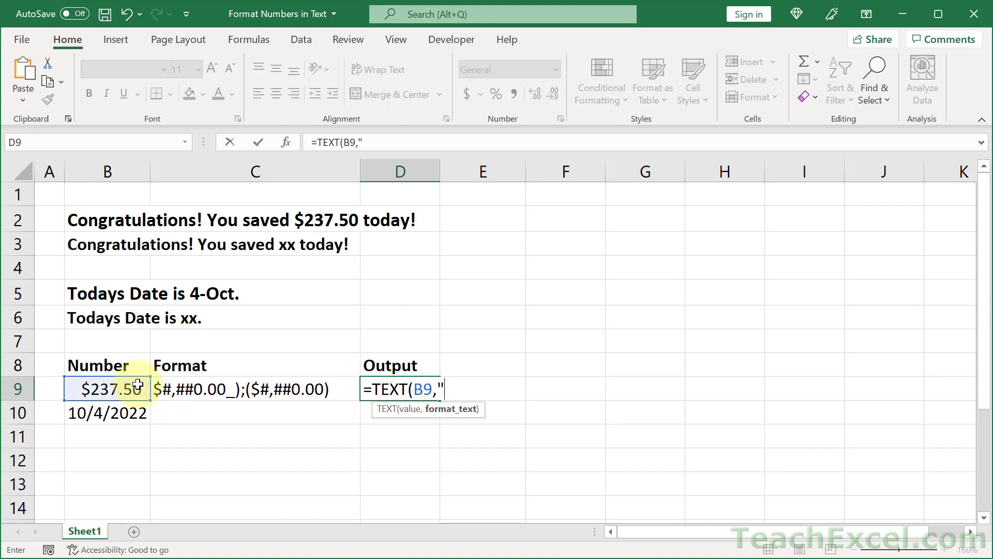
text($#,##0.00_);($#,##0.00))
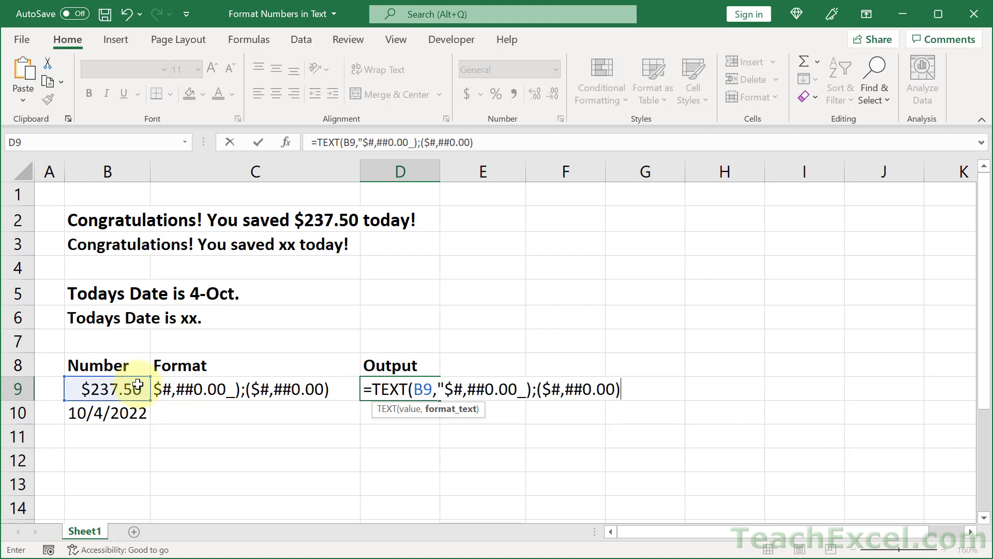
text(")
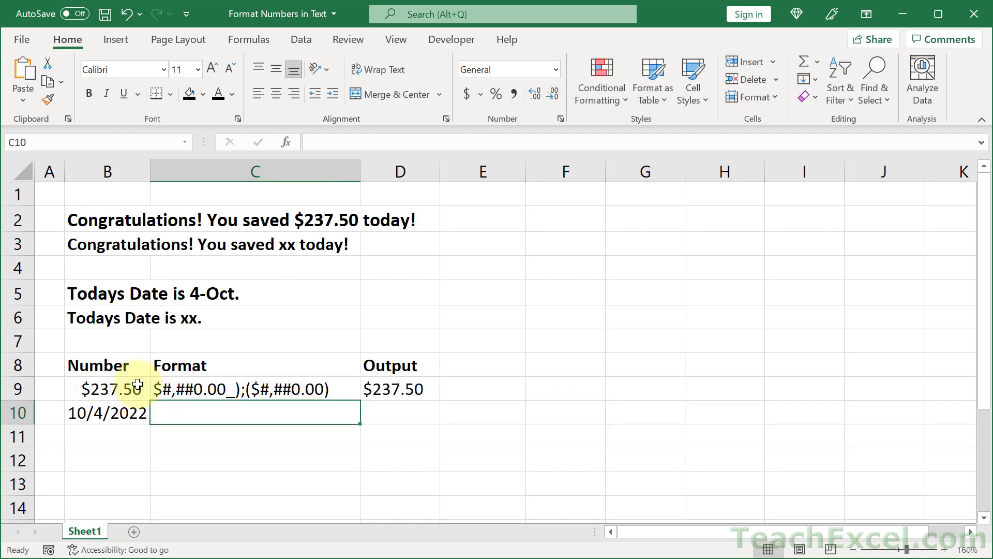
click(108, 389)
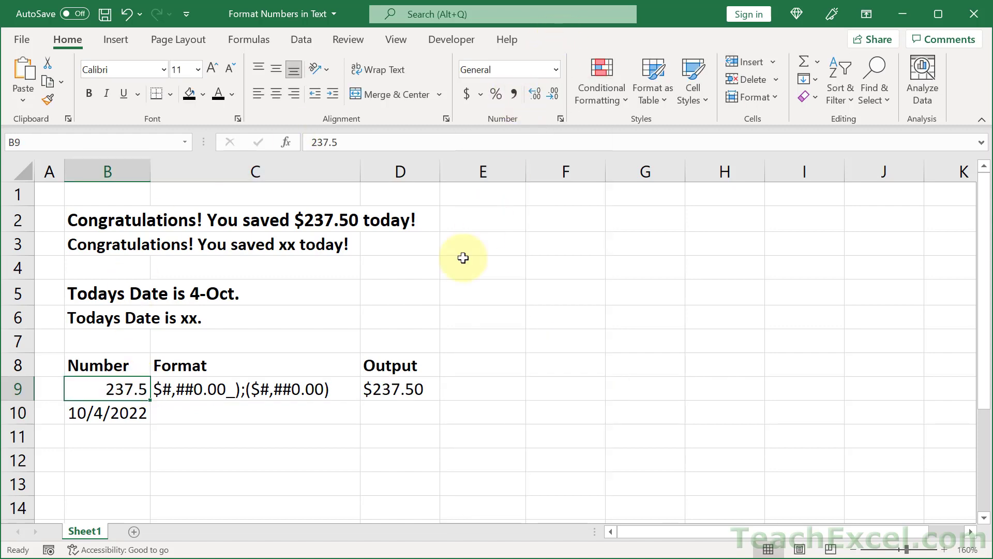
mouse_move(402, 431)
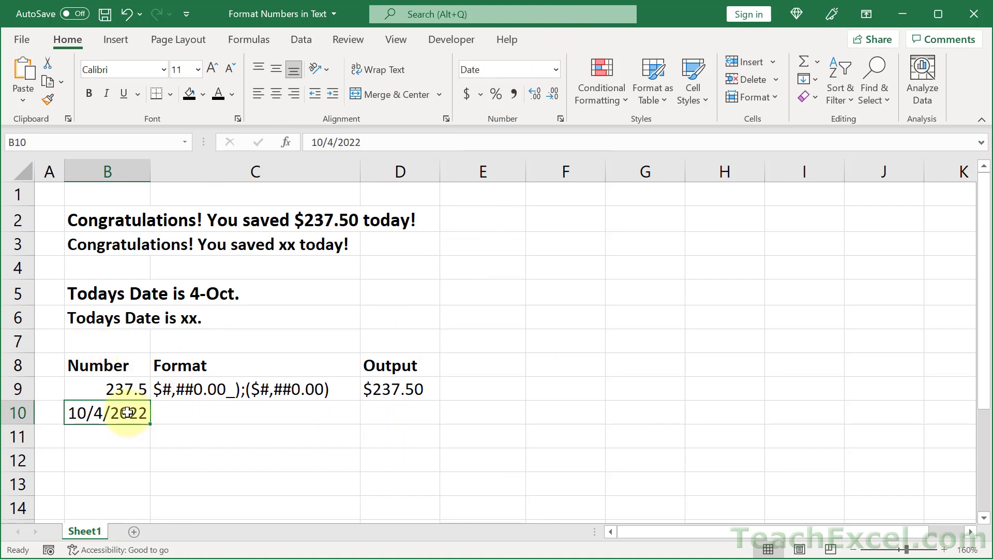
Step: Apply the custom d-mmm number format to the date in B10
right_click(106, 412)
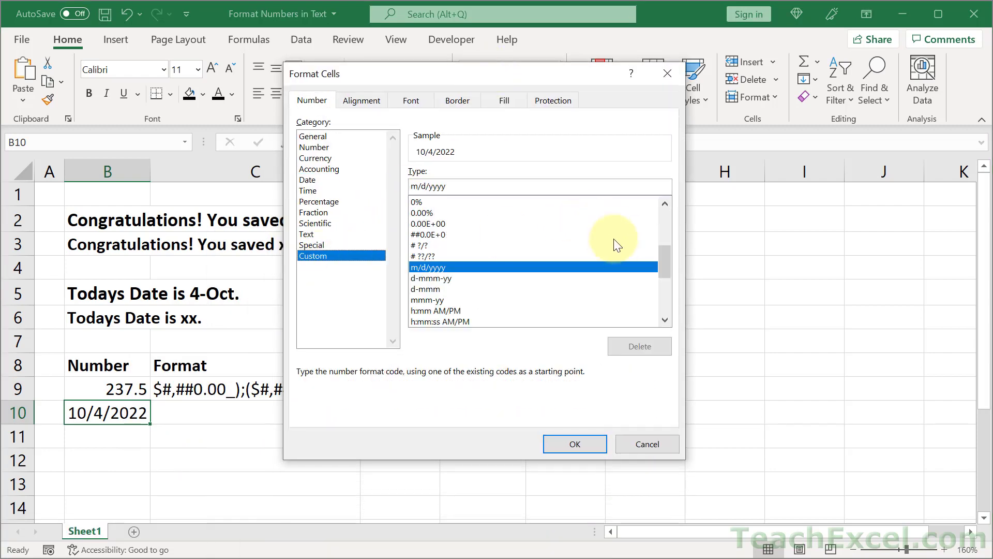
scroll(down, 3)
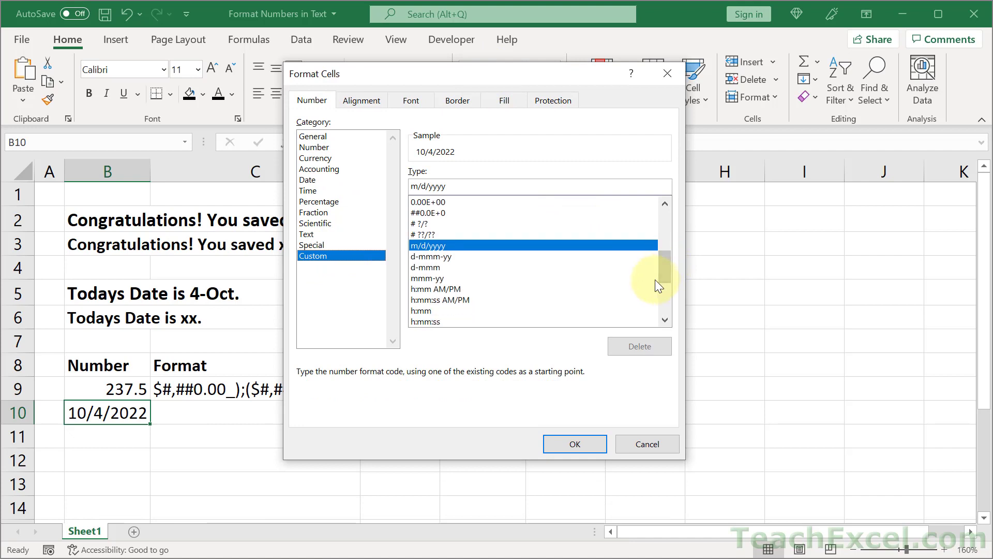
click(426, 267)
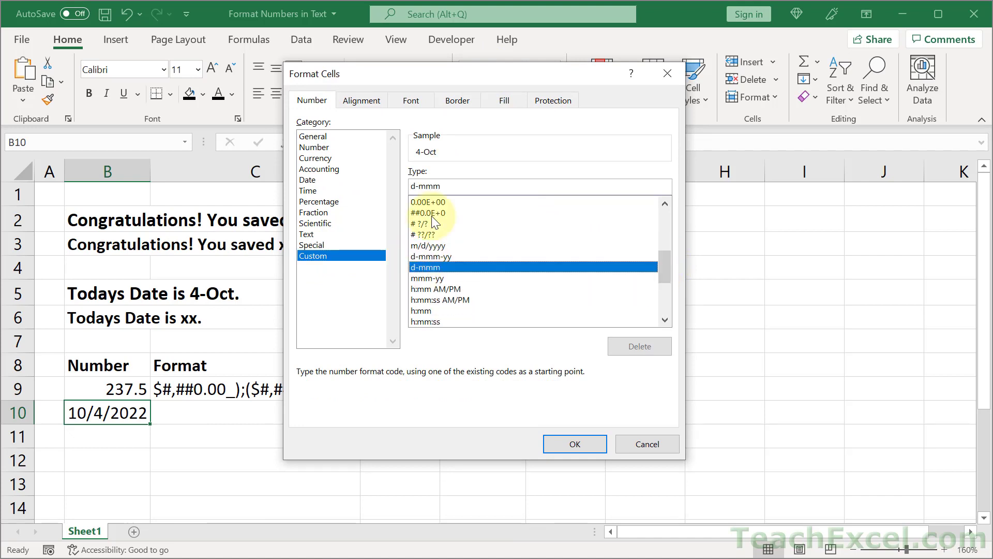
click(424, 186)
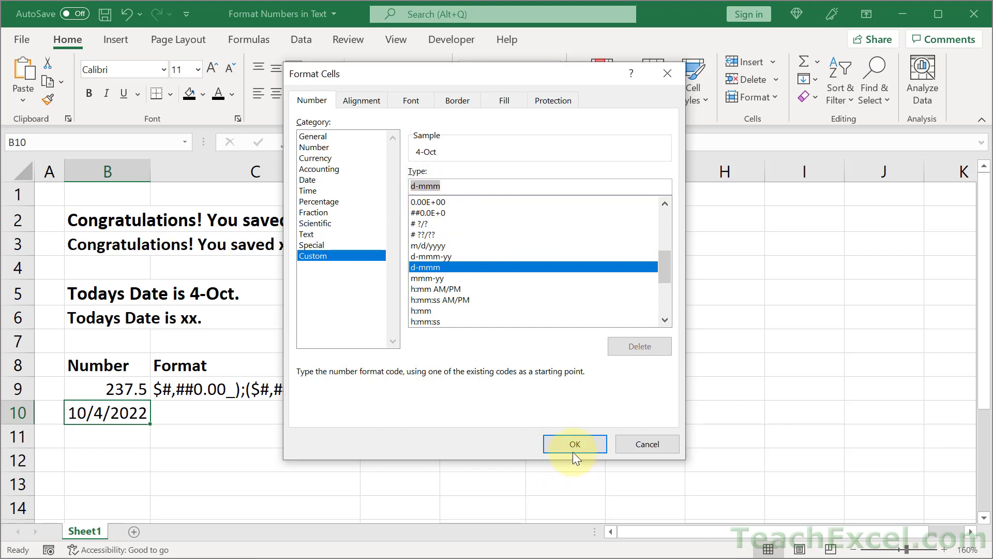
click(572, 443)
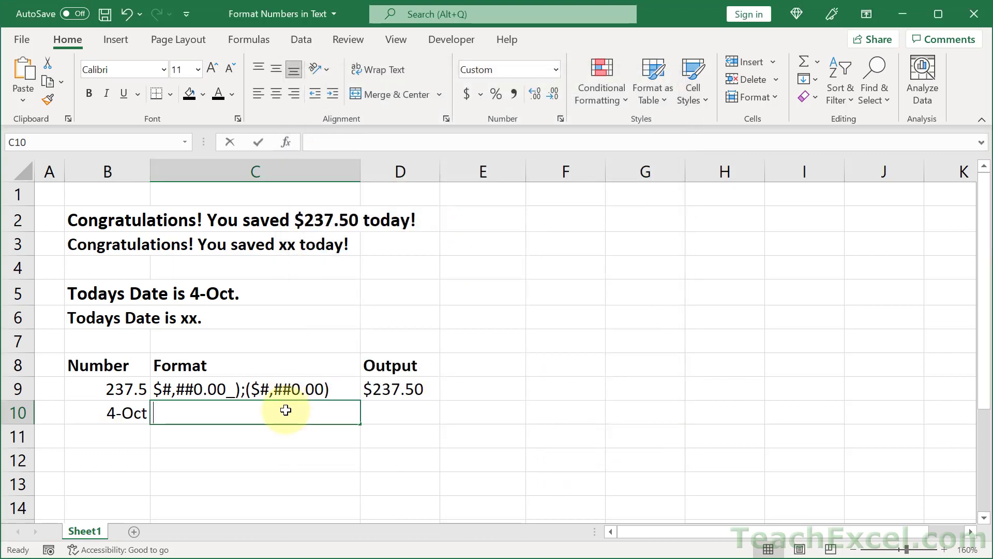
Step: Note d-mmm in C10, enter =TEXT(B10,"d-mmm") in D10, and set B10 to General
text(d-mmm)
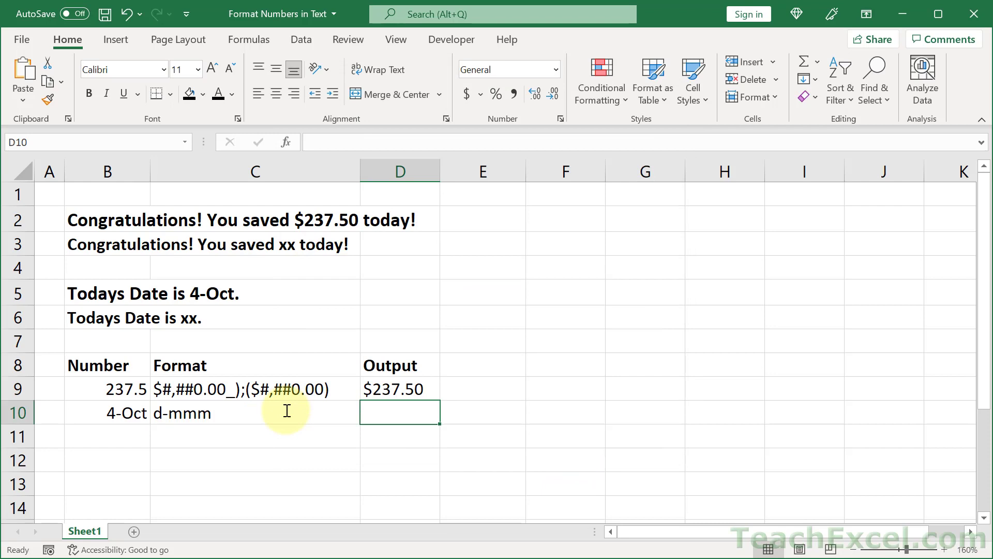
text(=TEXT()
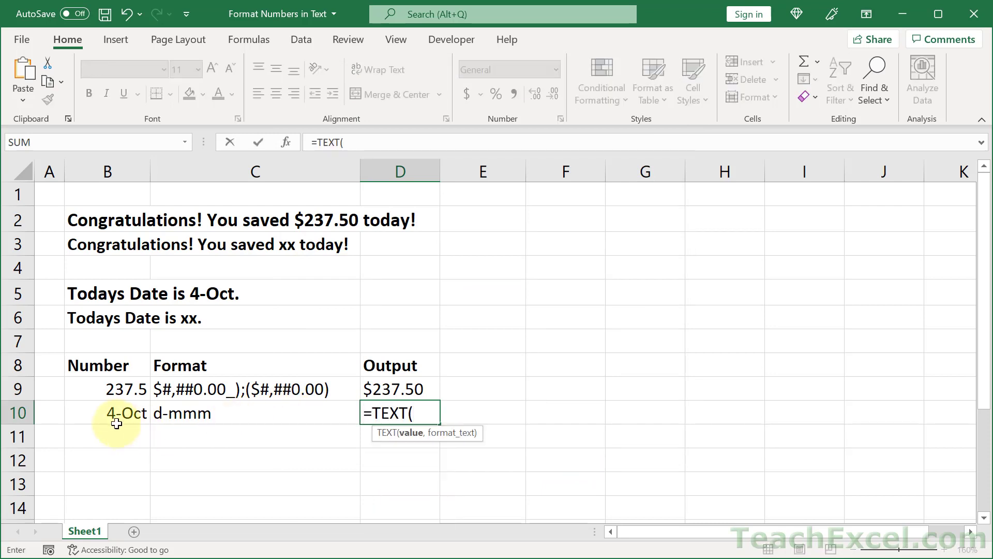
click(106, 413)
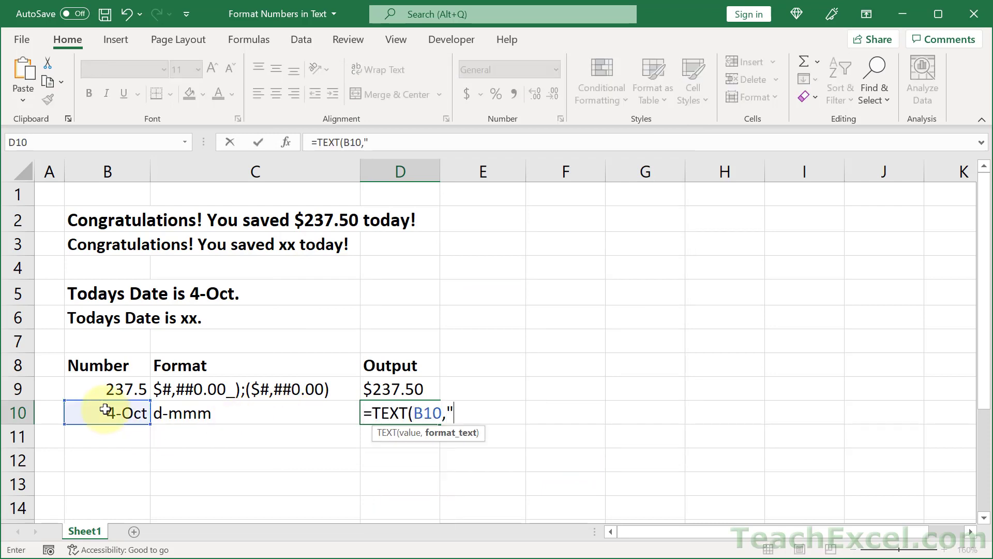
text(d-mmm"))
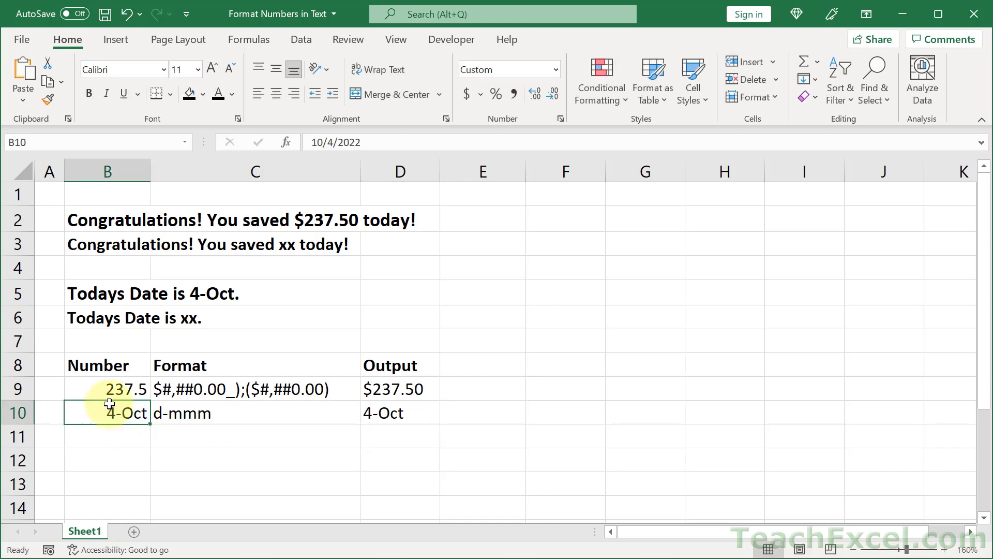
click(554, 69)
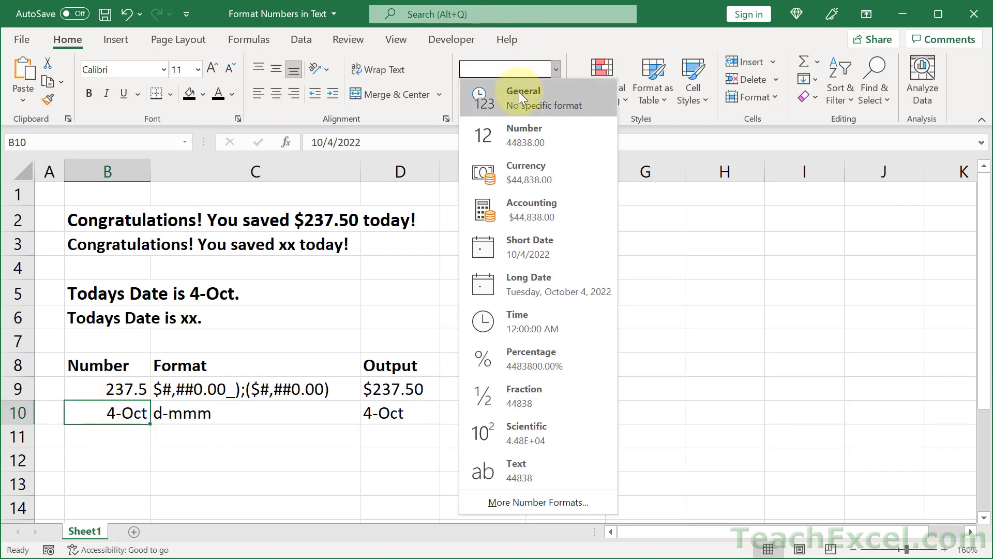
click(522, 90)
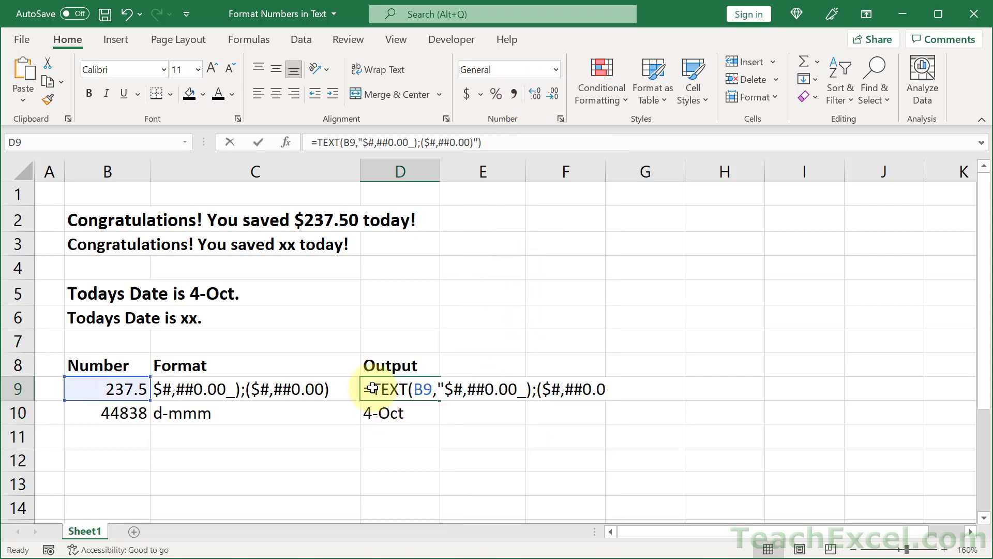
Step: Copy the TEXT(B9,"$#,##0.00_);($#,##0.00)") part of D9's formula
double_click(393, 389)
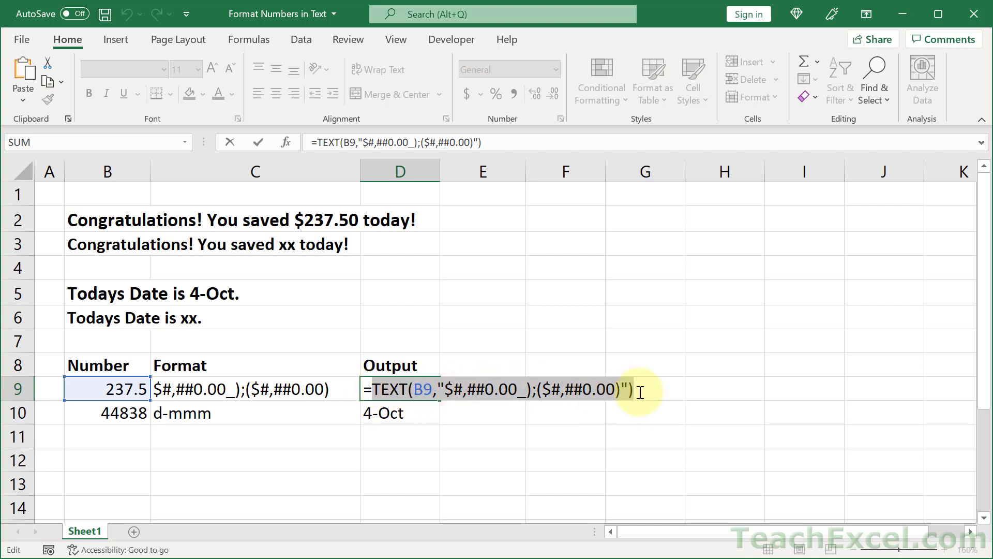
key(enter)
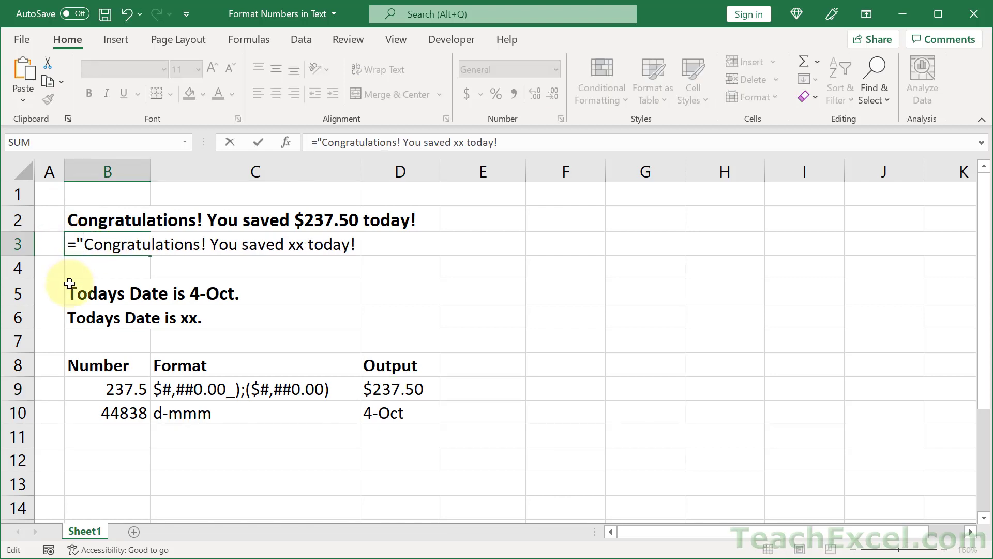
mouse_move(286, 239)
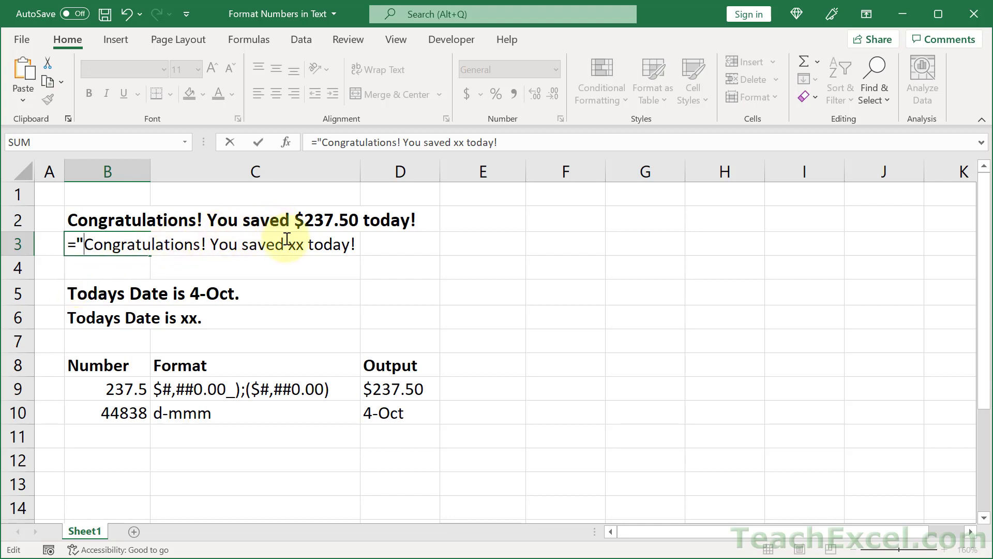
mouse_move(289, 243)
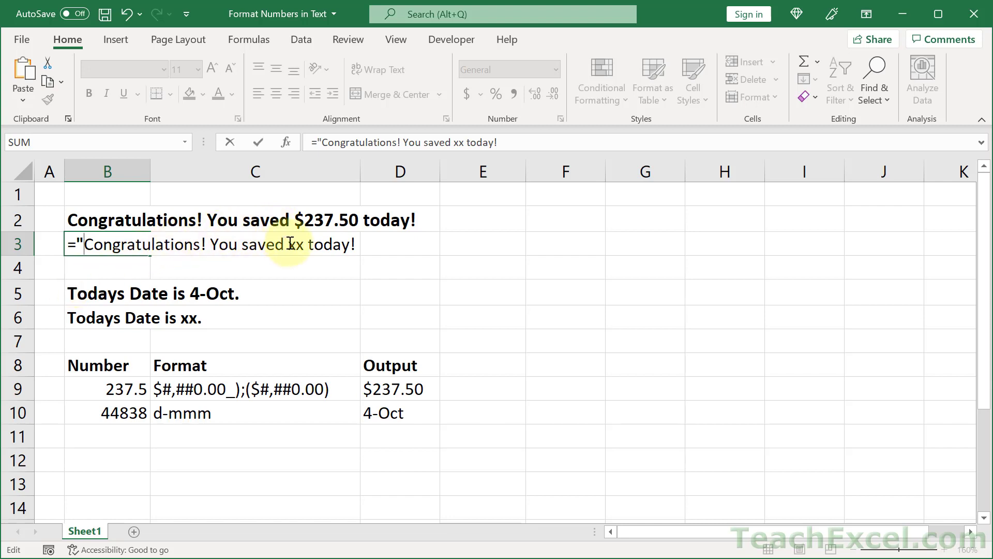
Step: Replace xx in B3 with & TEXT(B9,"$#,##0.00_);($#,##0.00)") & and remove the double space
text(" &)
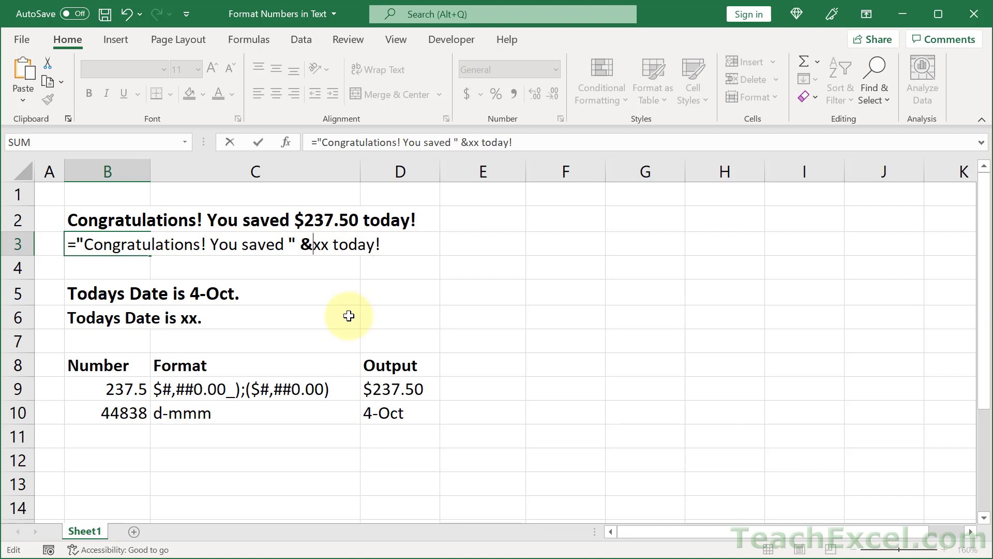
key(Delete)
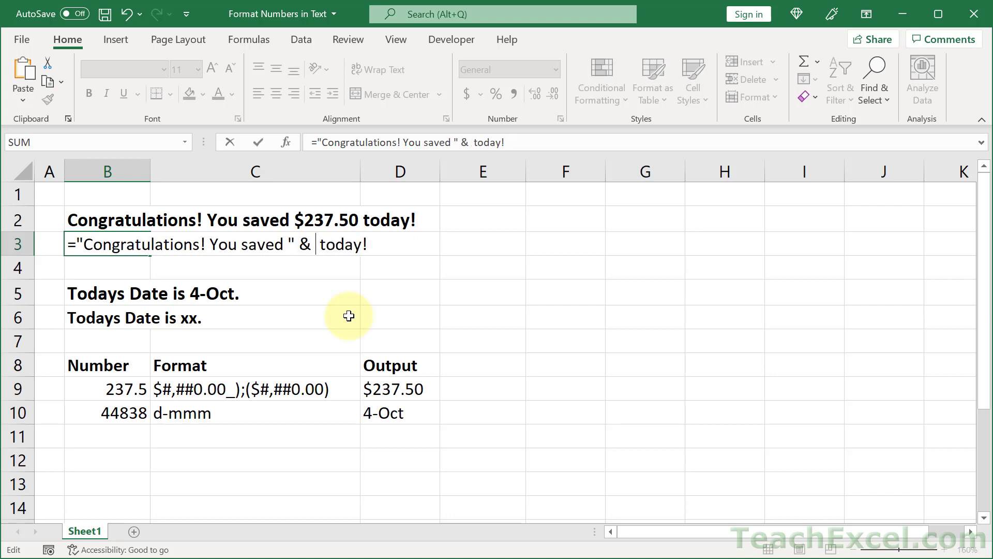
text(TEXT(B9,"$#,##0.00_);($#,##0.00)"))
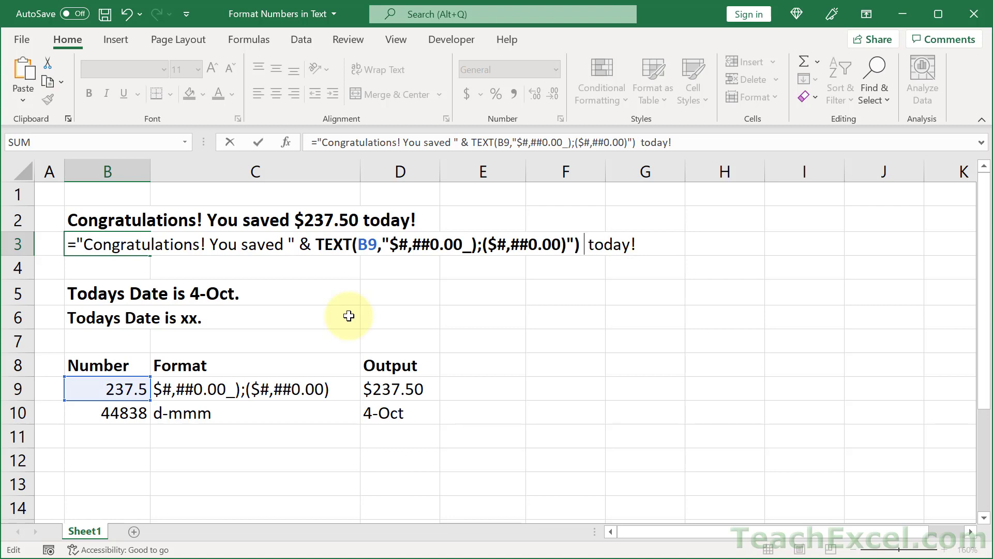
text(& ")
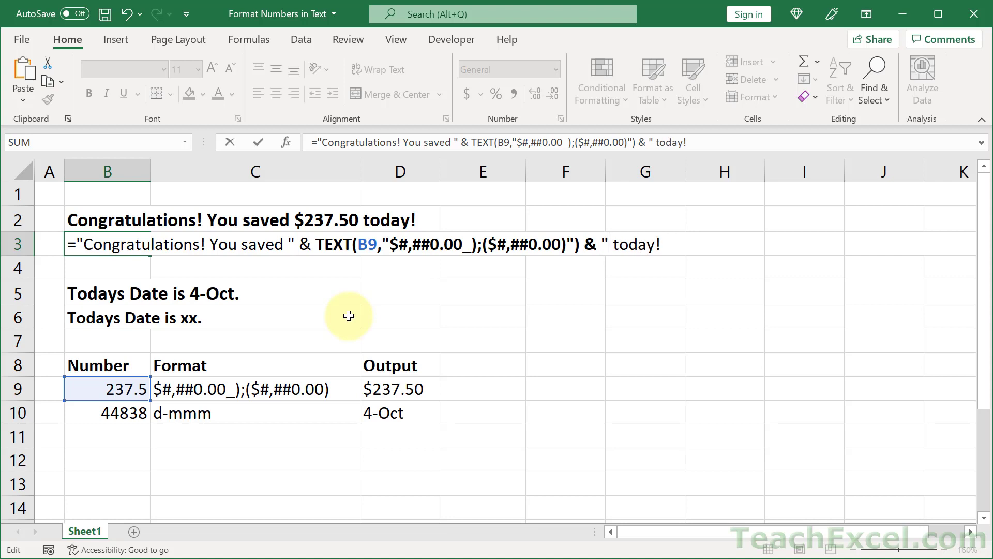
mouse_move(298, 237)
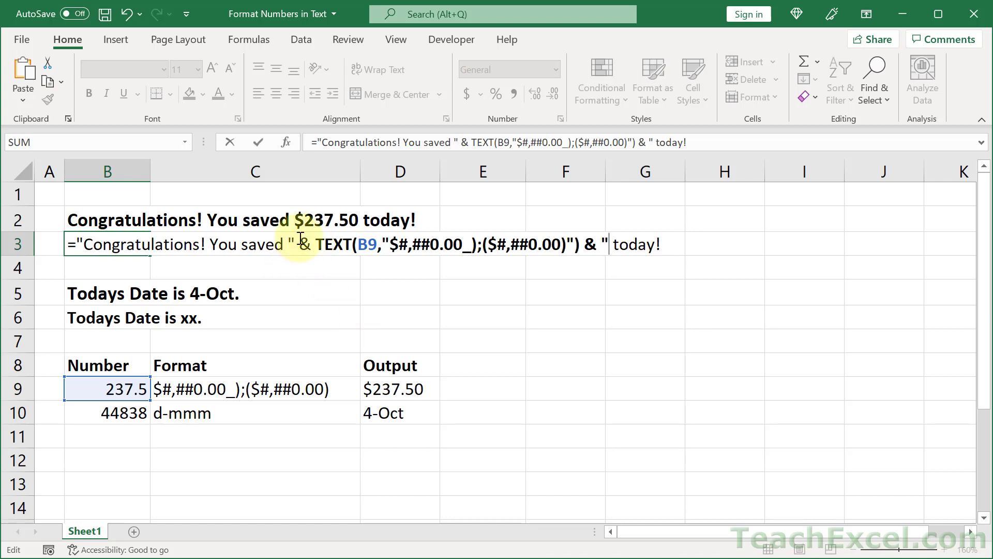
mouse_move(573, 216)
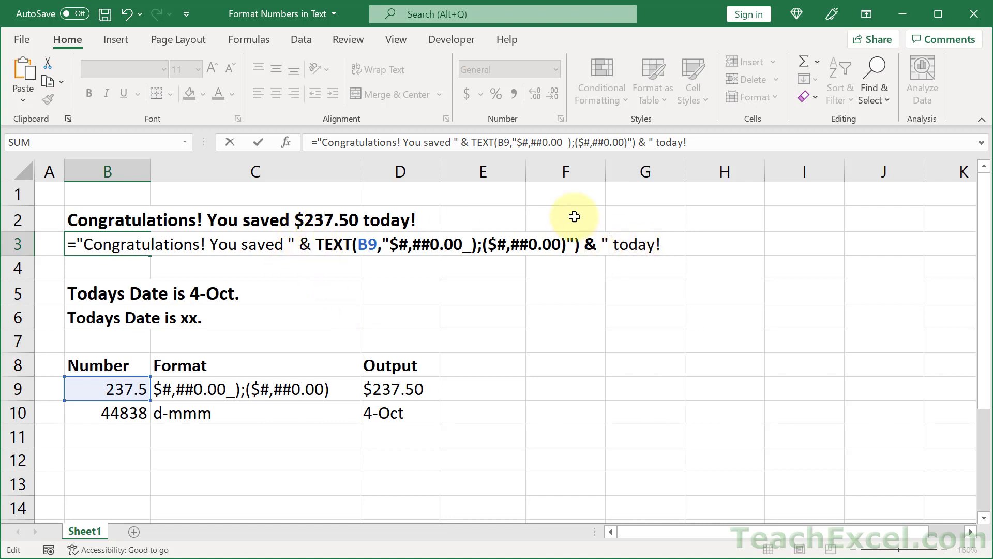
mouse_move(679, 251)
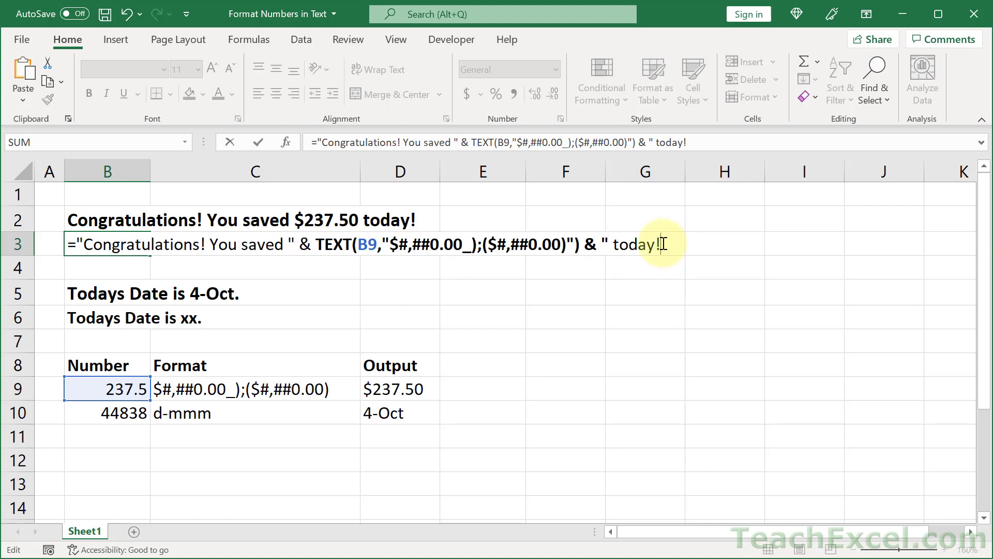
text(")
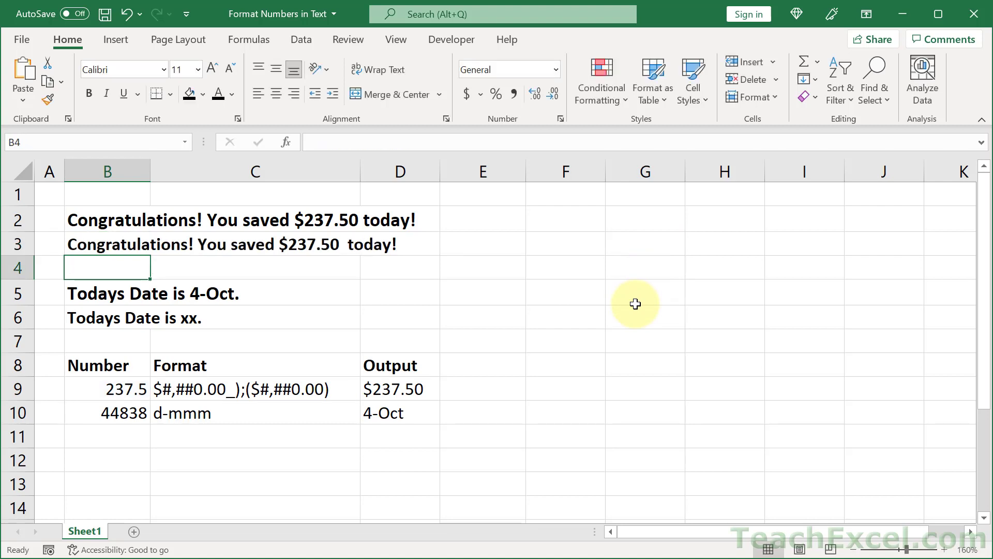
mouse_move(351, 247)
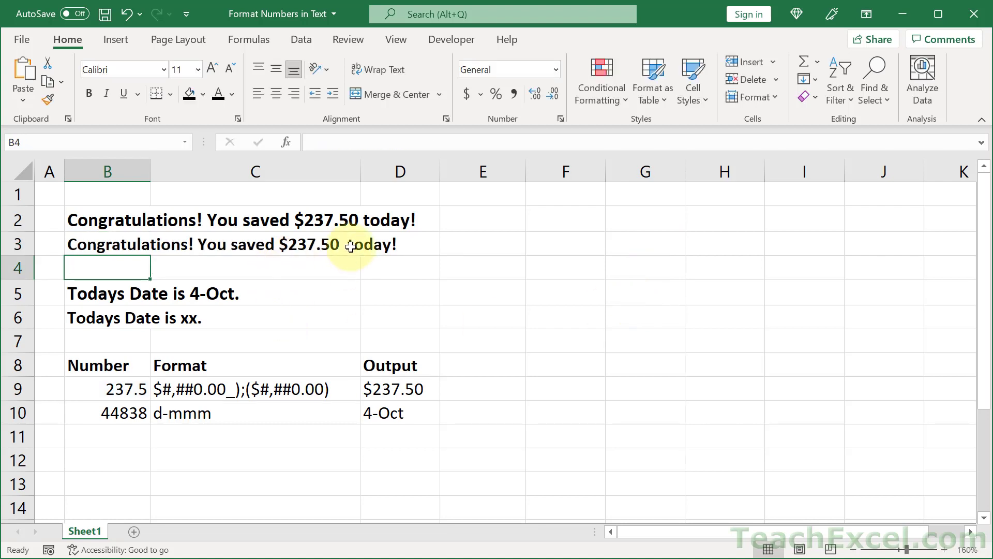
double_click(107, 244)
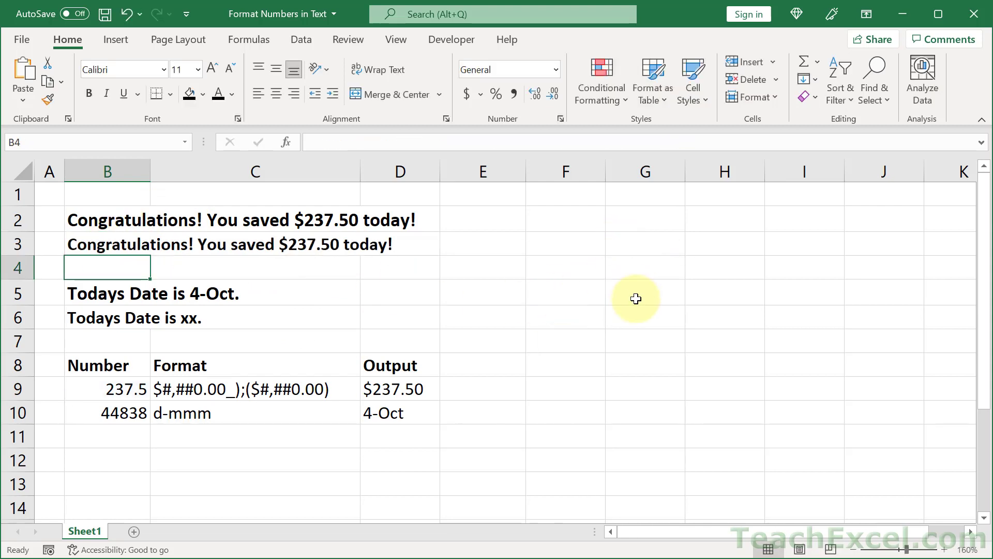
mouse_move(363, 405)
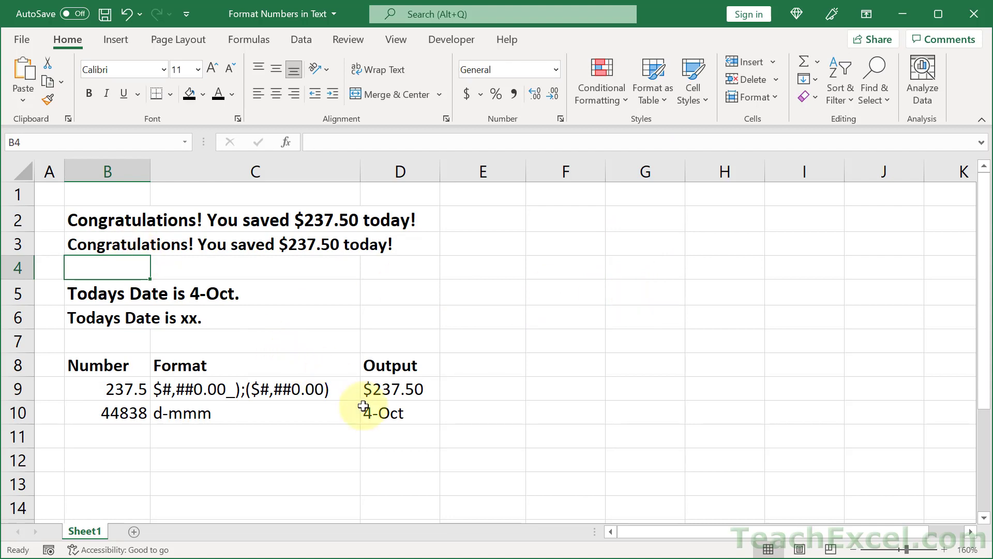
Step: Rewrite B6 as ="Todays Date is " & TEXT(B10,"d-mmm") & "."
double_click(400, 412)
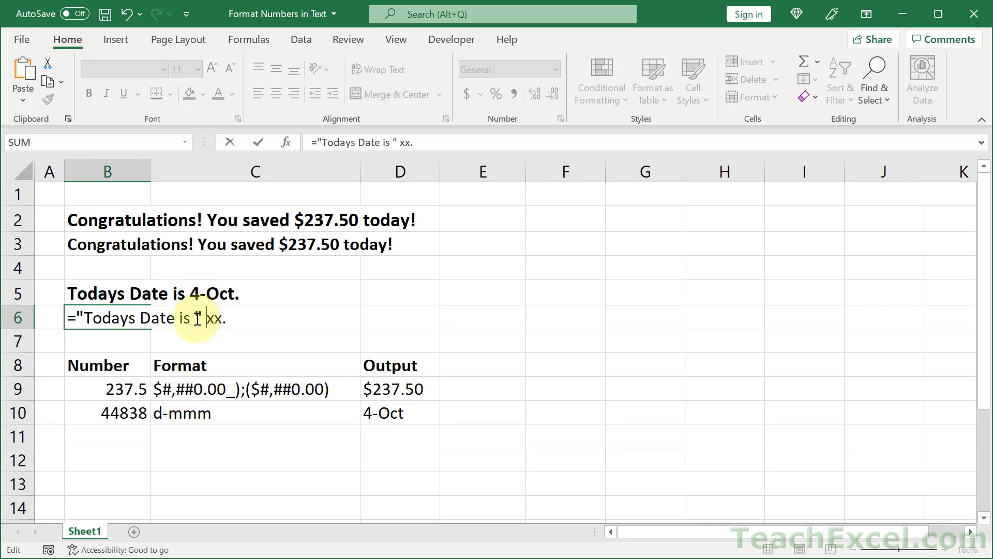
text(& TEXT(B10,"d-mmm)
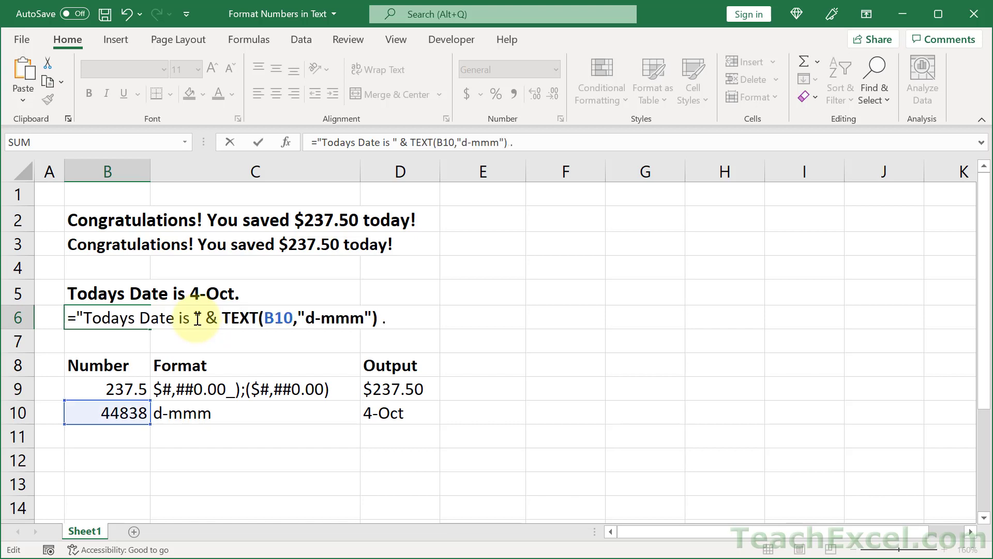
text(& ")
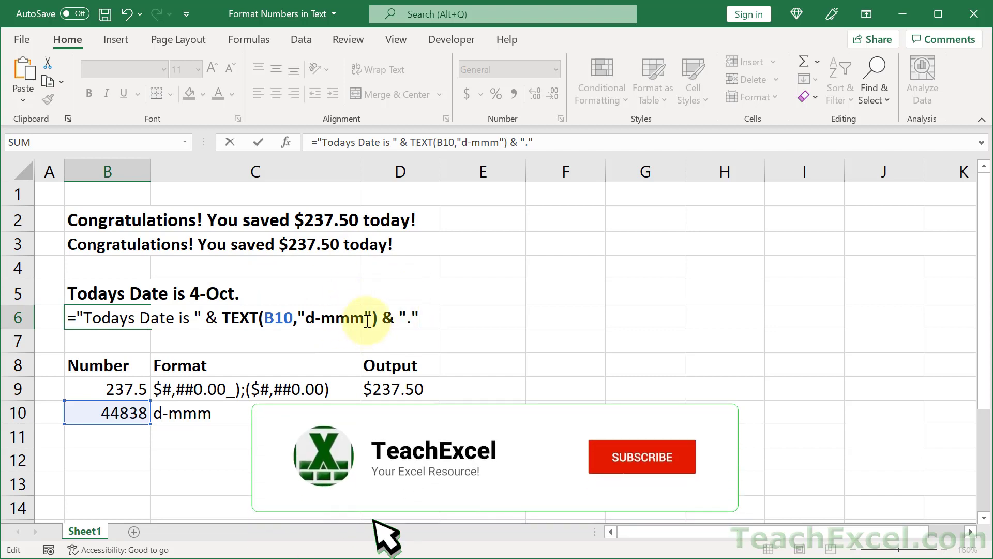
click(641, 457)
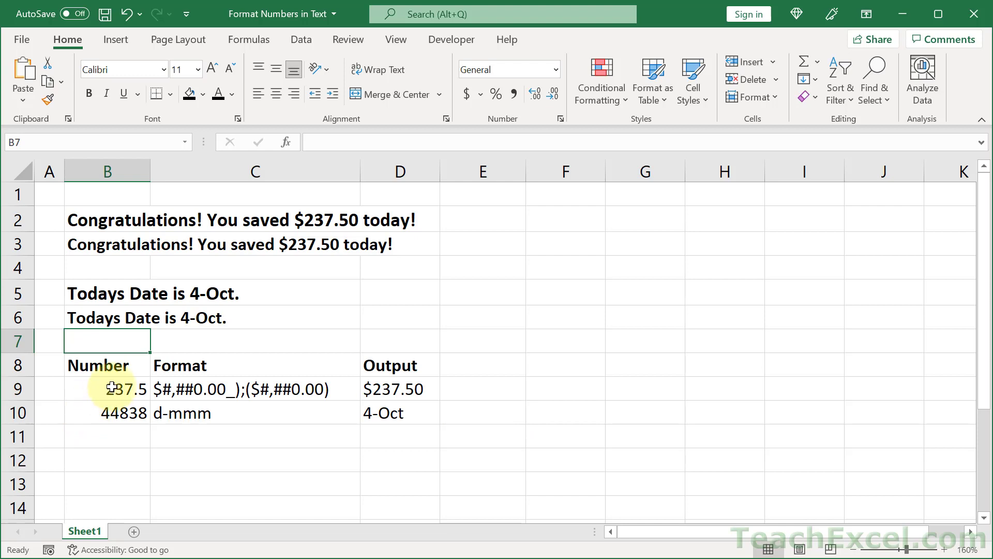
Step: Enter 437.5 in B9 and 44834 in B10
double_click(107, 389)
text(437.5)
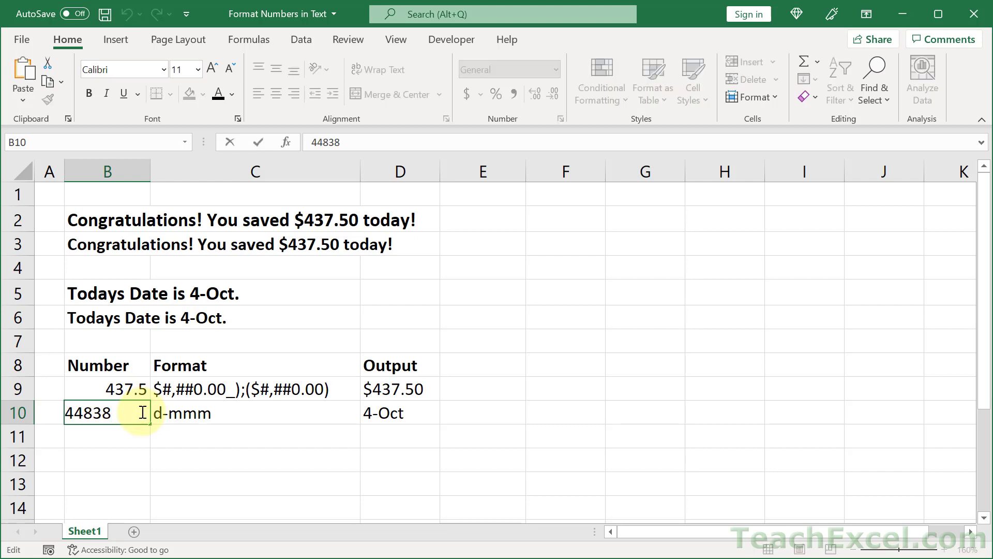
text(44834)
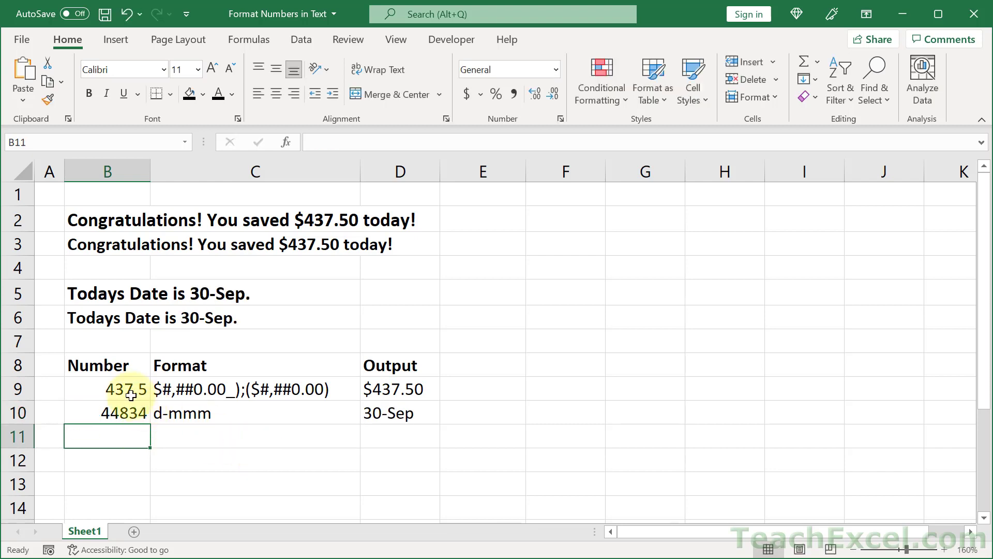
Step: Clear the Format and Output helper cells C8:D10, keeping the Number values 437.5 and 44834
drag(107, 364, 399, 412)
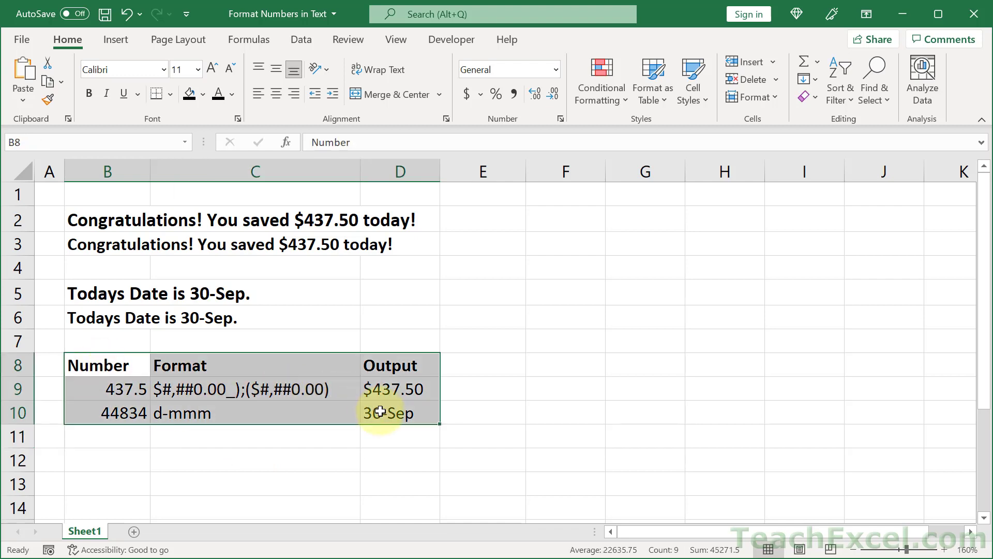
click(88, 93)
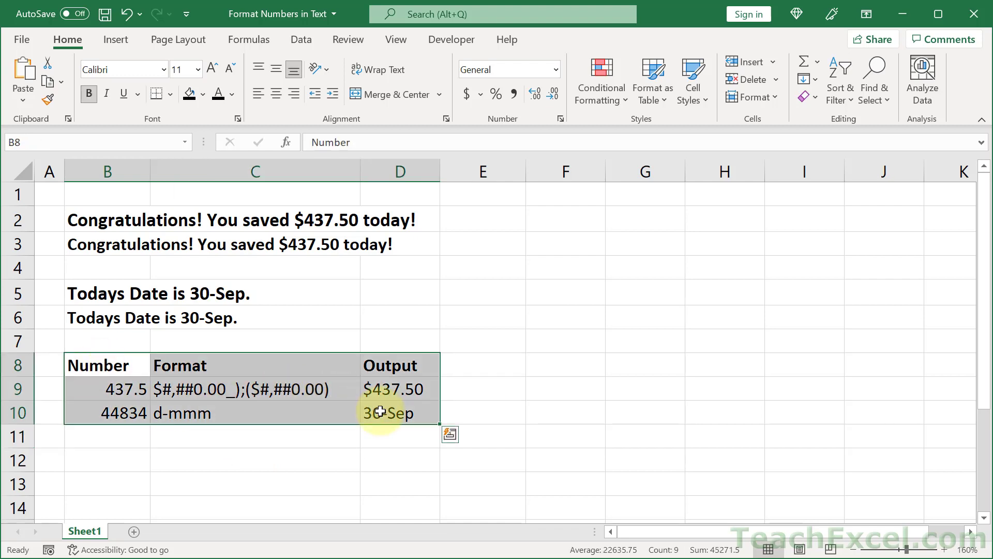
click(254, 365)
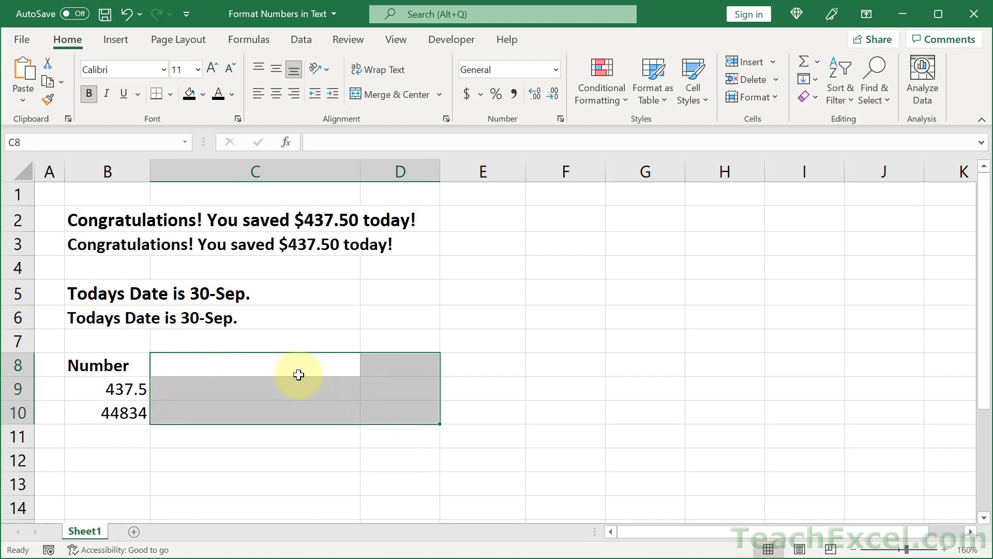
click(255, 364)
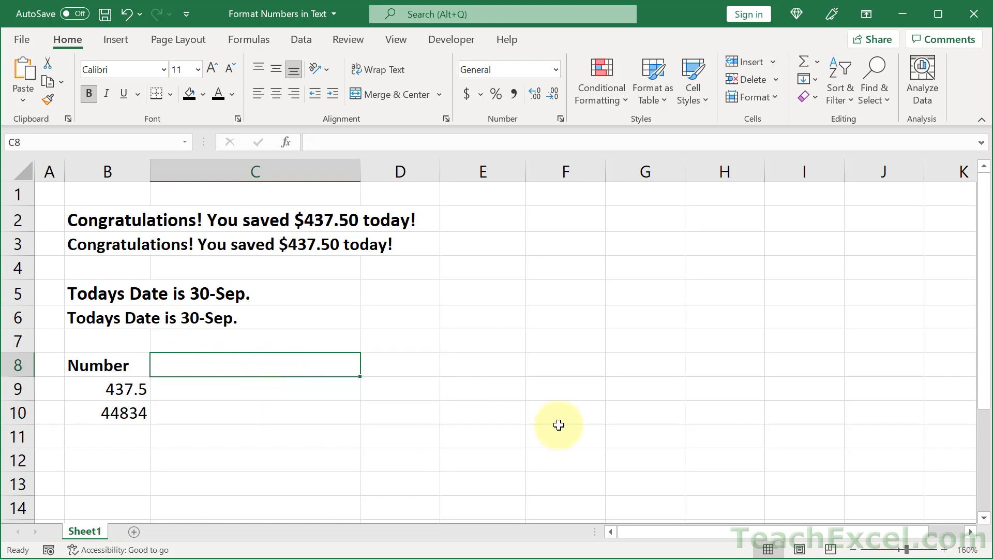